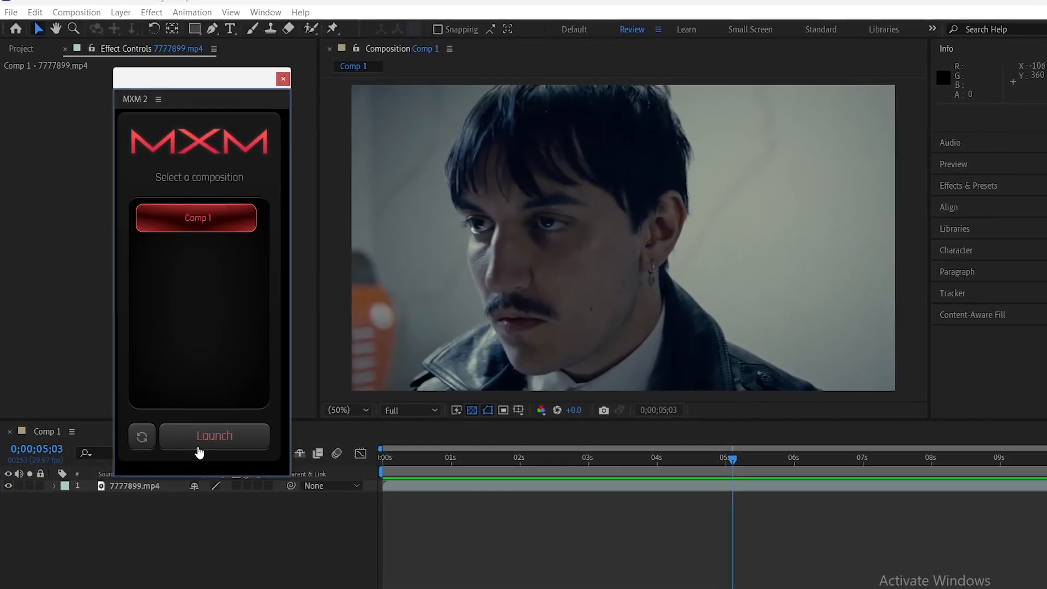
- Launch MXM 2 on Comp 1 to build the styled Comp 1_MXM composition
{"action": "left_click", "coordinate": [214, 437]}
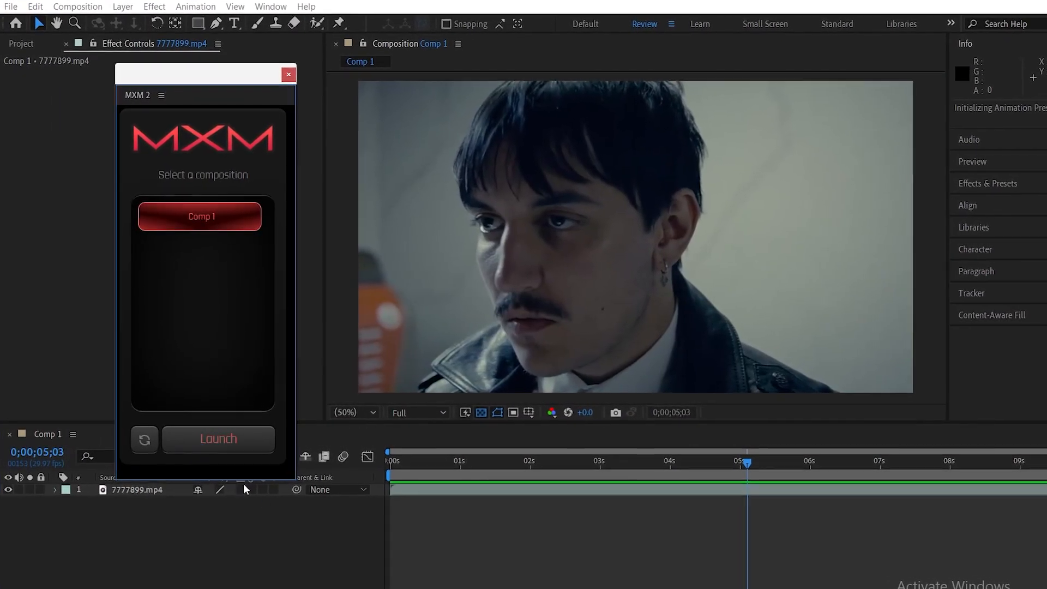
{"action": "left_click", "coordinate": [217, 439]}
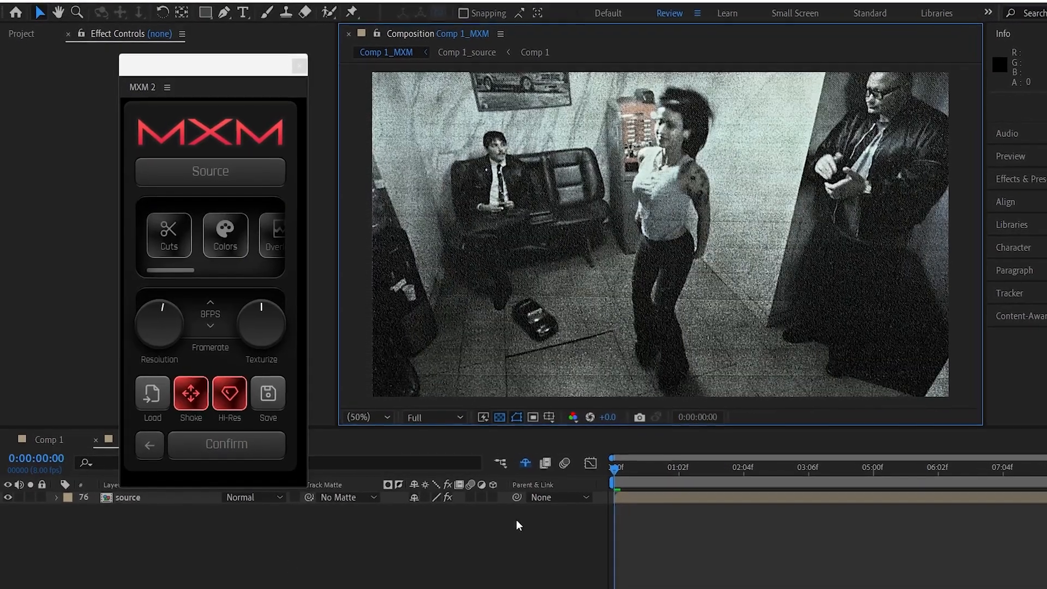
- Set Mouse as the MXM 2 control device in its settings menu
{"action": "left_click", "coordinate": [638, 471]}
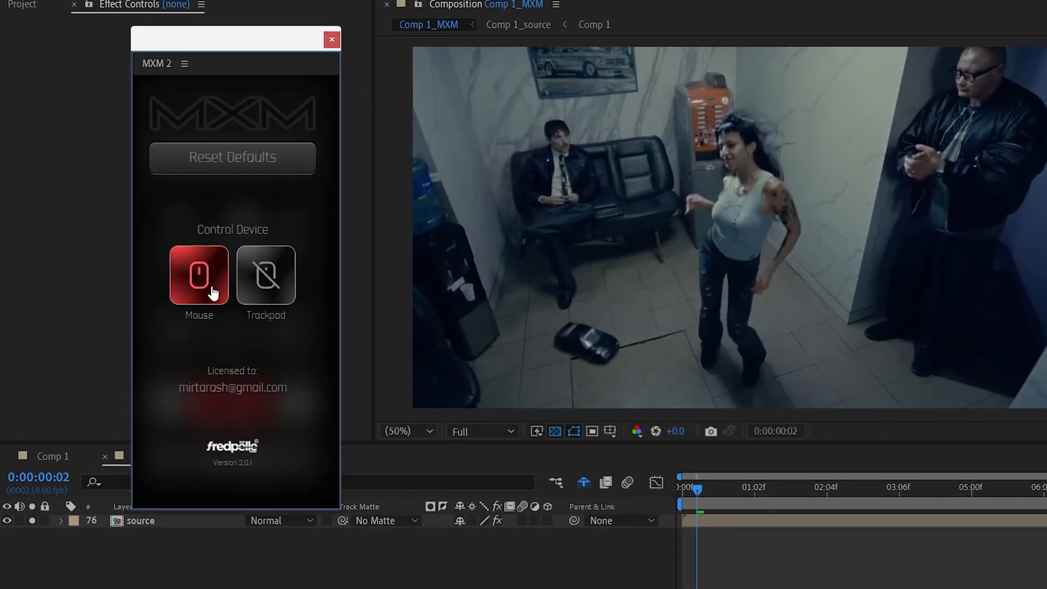
{"action": "left_click", "coordinate": [265, 275]}
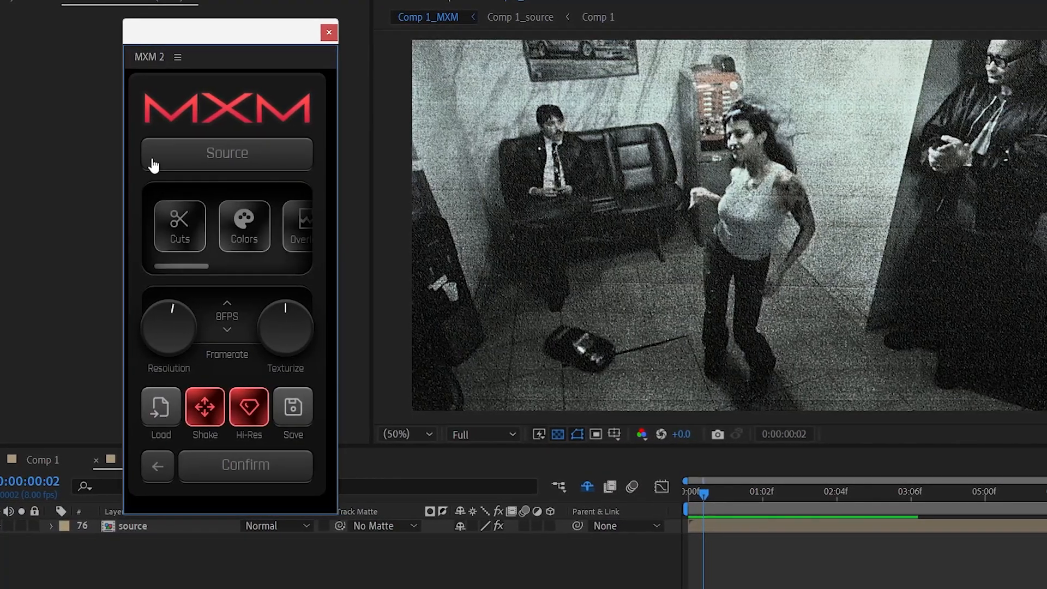
- Set the source textures to P4 Journal on the top layer and G1 Gore-tex on the bottom
{"action": "left_click", "coordinate": [227, 153]}
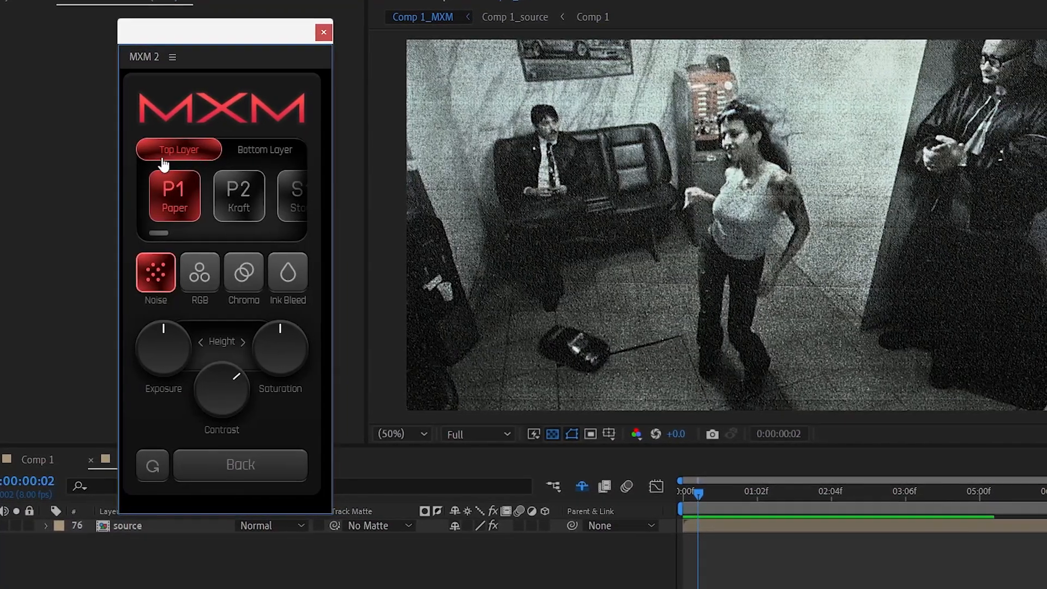
{"action": "left_click", "coordinate": [264, 150]}
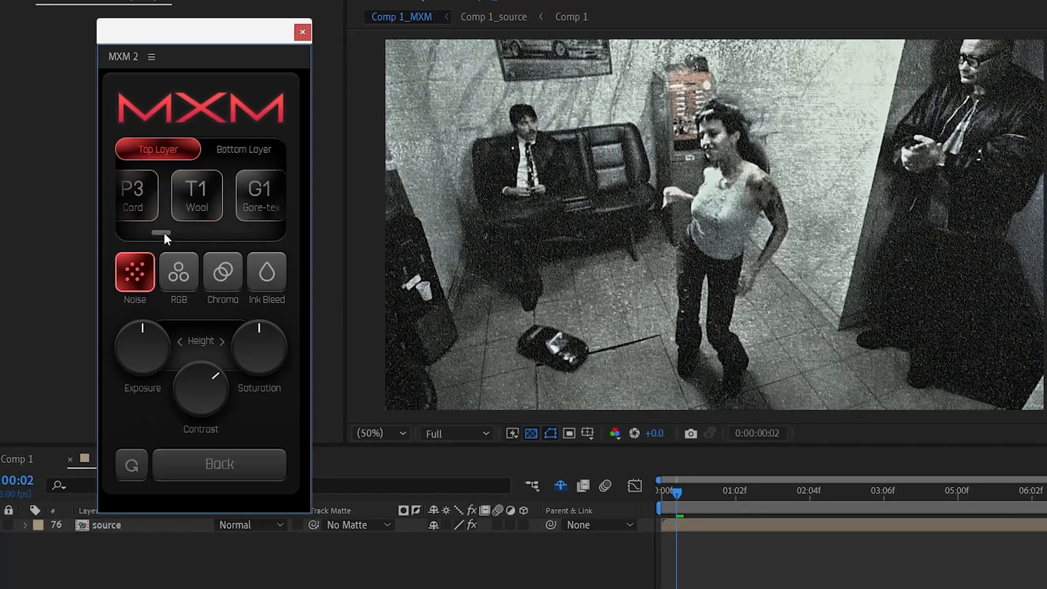
{"action": "left_click", "coordinate": [255, 195]}
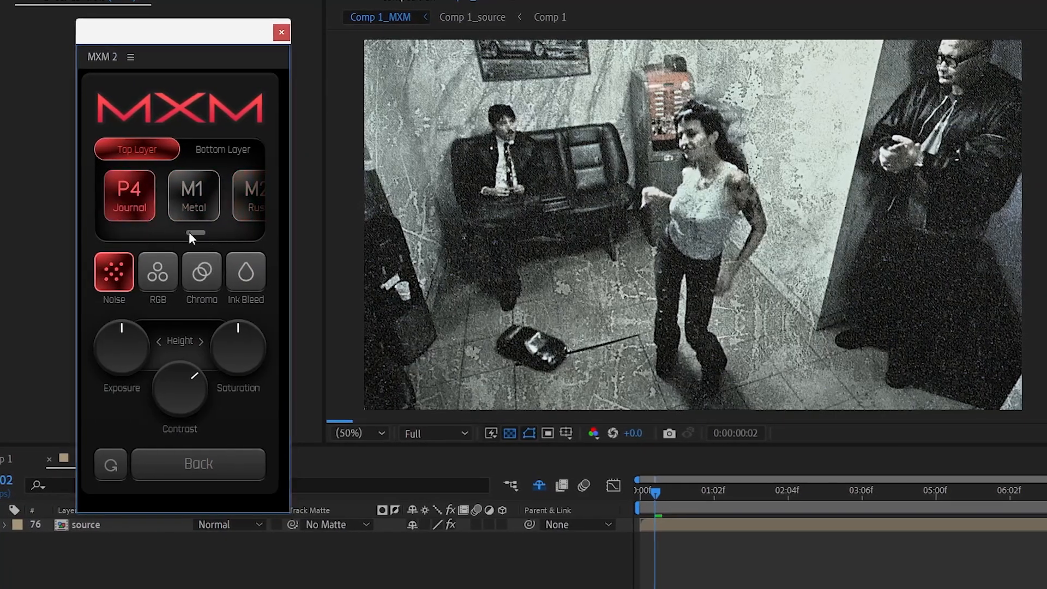
{"action": "left_click", "coordinate": [223, 150]}
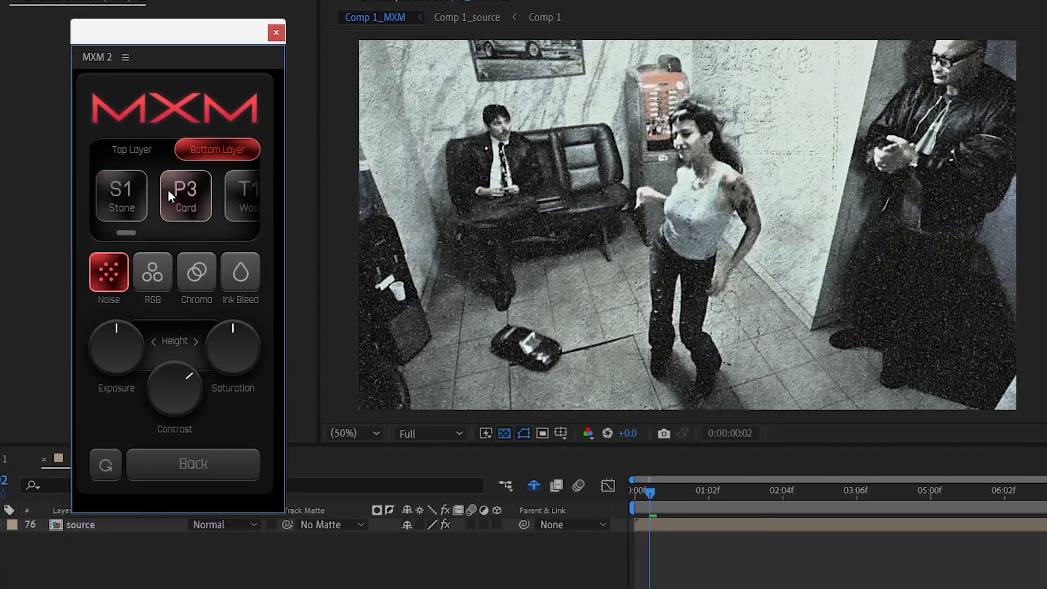
{"action": "left_click", "coordinate": [175, 196]}
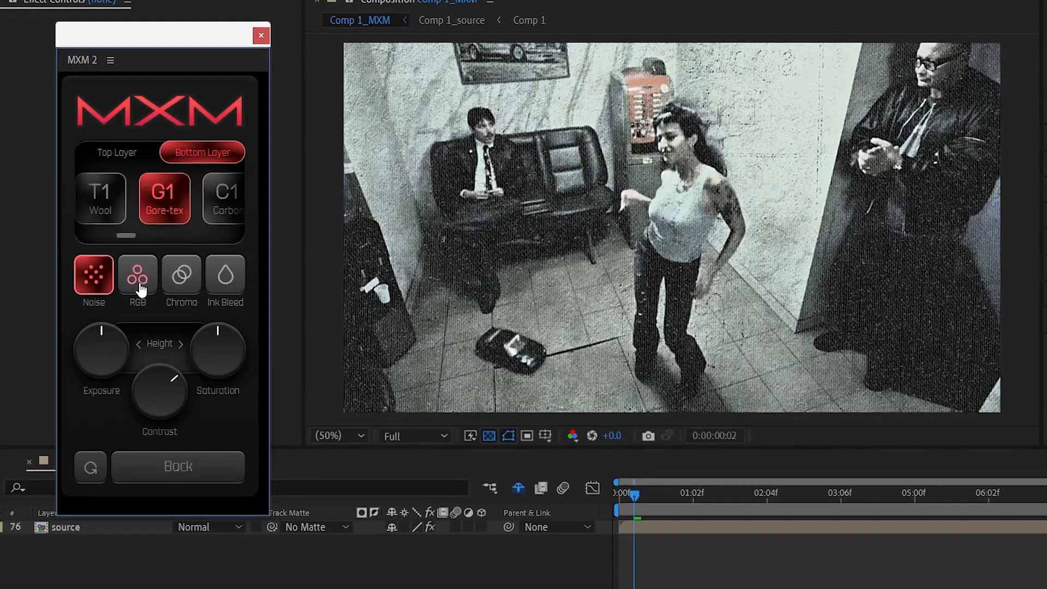
- Apply the RGB colour wash to the layered textures
{"action": "left_click", "coordinate": [137, 276]}
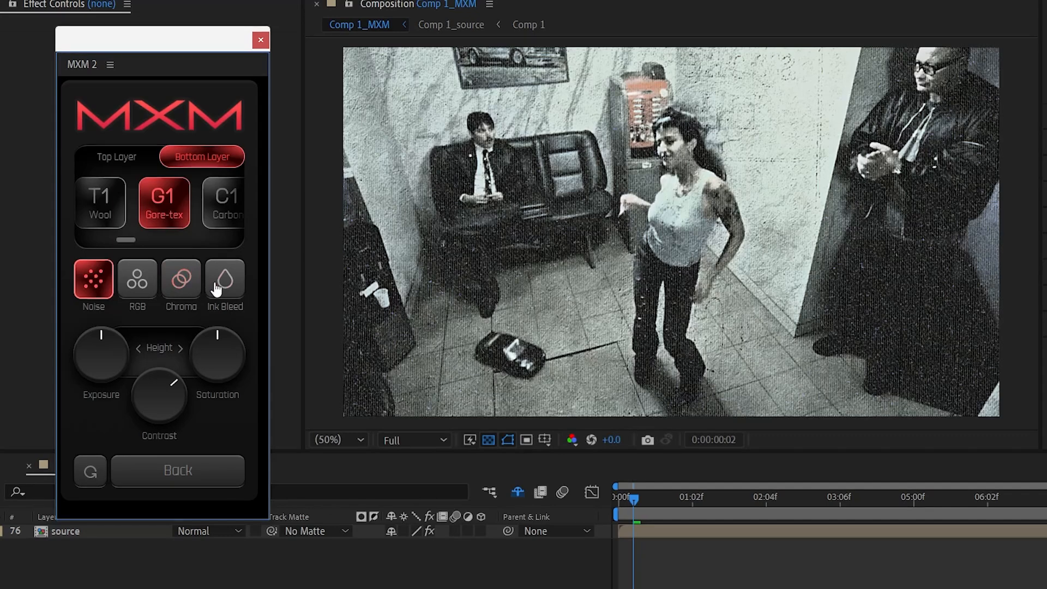
{"action": "left_click", "coordinate": [225, 279]}
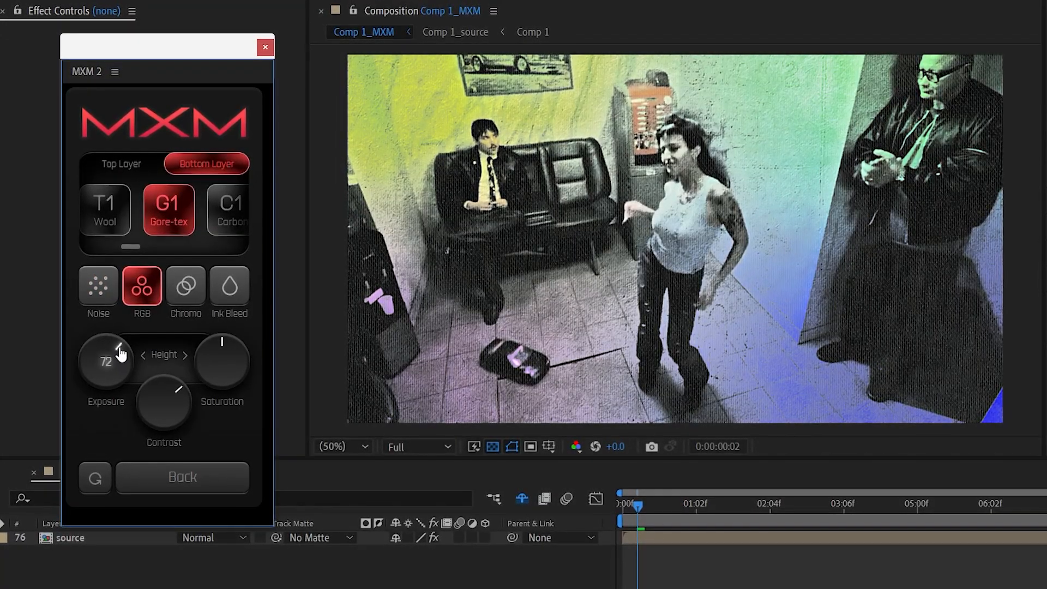
- Adjust the texture's Exposure, Saturation and Contrast knobs for the colour wash
{"action": "left_click_drag", "start_coordinate": [105, 361], "coordinate": [104, 347]}
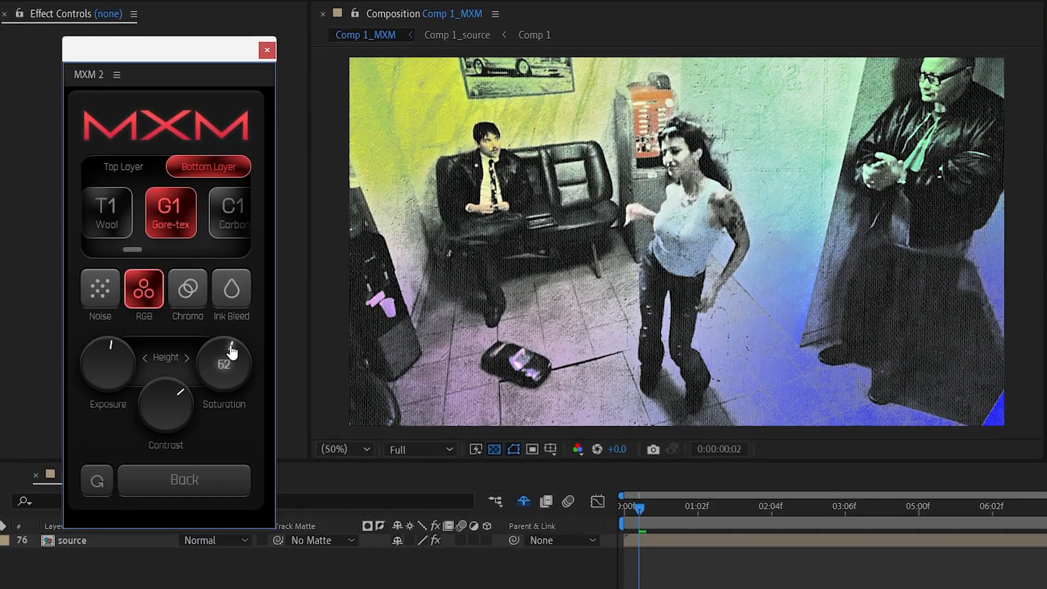
{"action": "left_click_drag", "start_coordinate": [231, 350], "coordinate": [166, 401]}
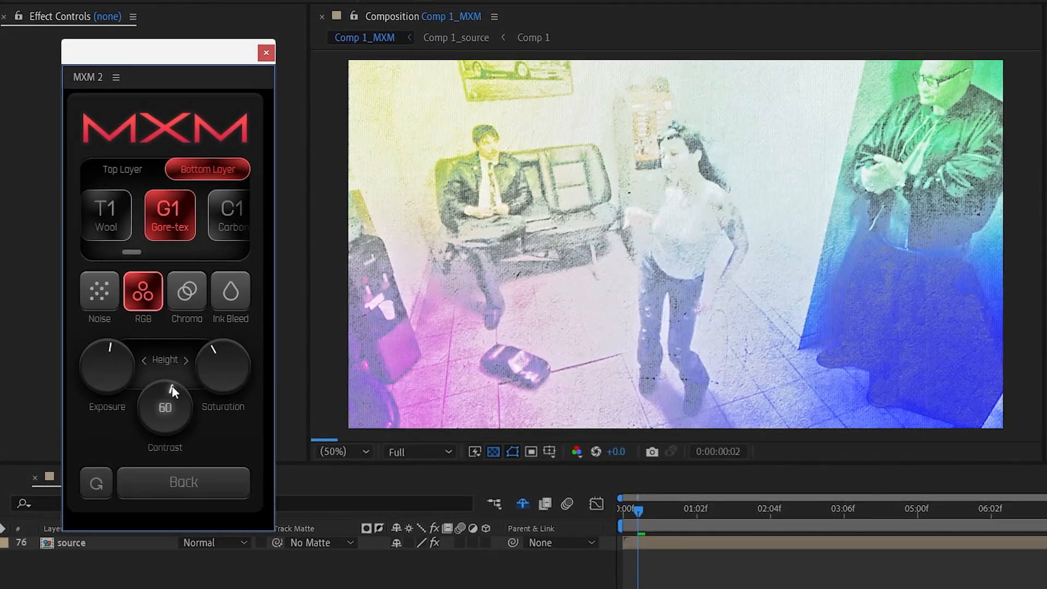
{"action": "left_click_drag", "start_coordinate": [164, 407], "coordinate": [187, 400]}
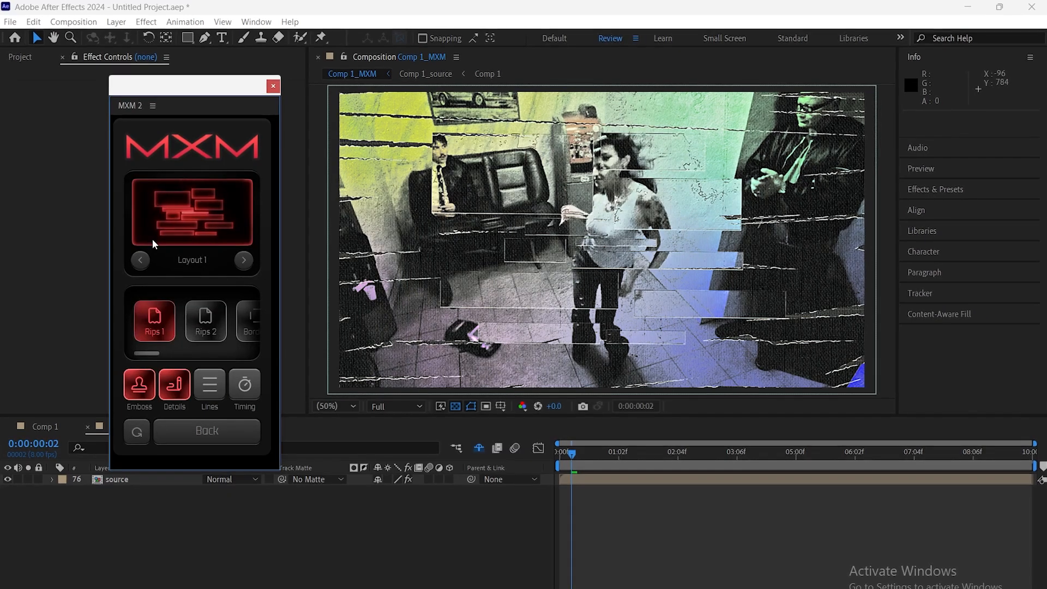
- Step through the cut layouts and rip styles to reach the star-shaped Layout 9
{"action": "left_click", "coordinate": [140, 261]}
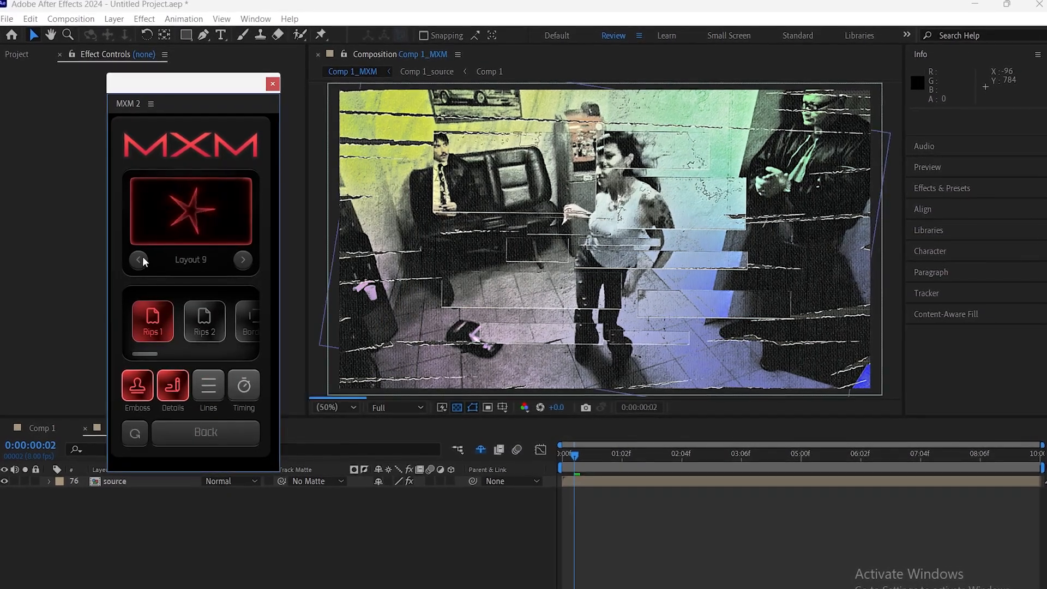
{"action": "left_click", "coordinate": [139, 259]}
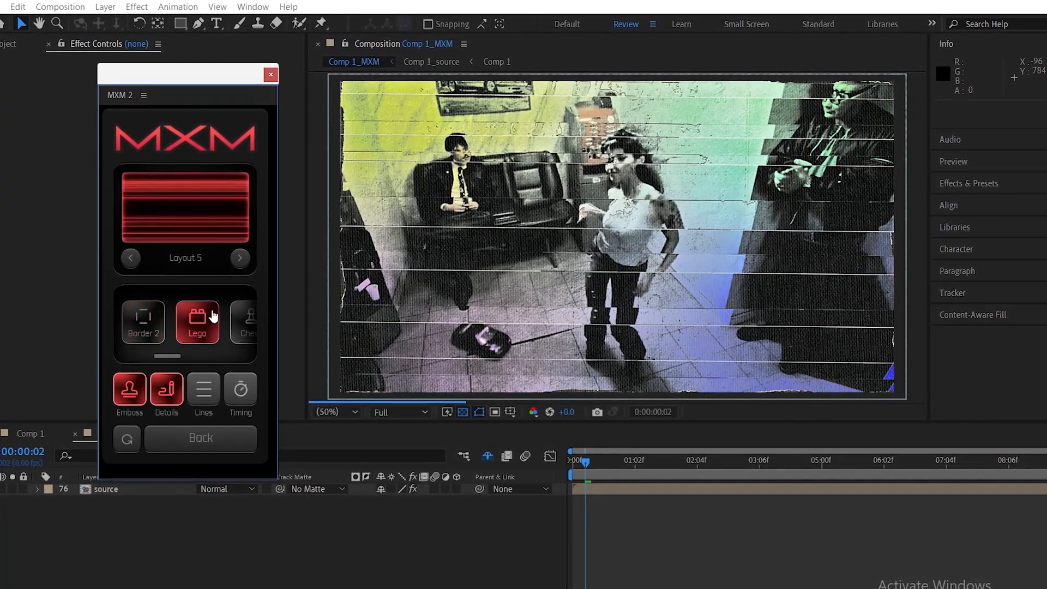
{"action": "left_click", "coordinate": [198, 323]}
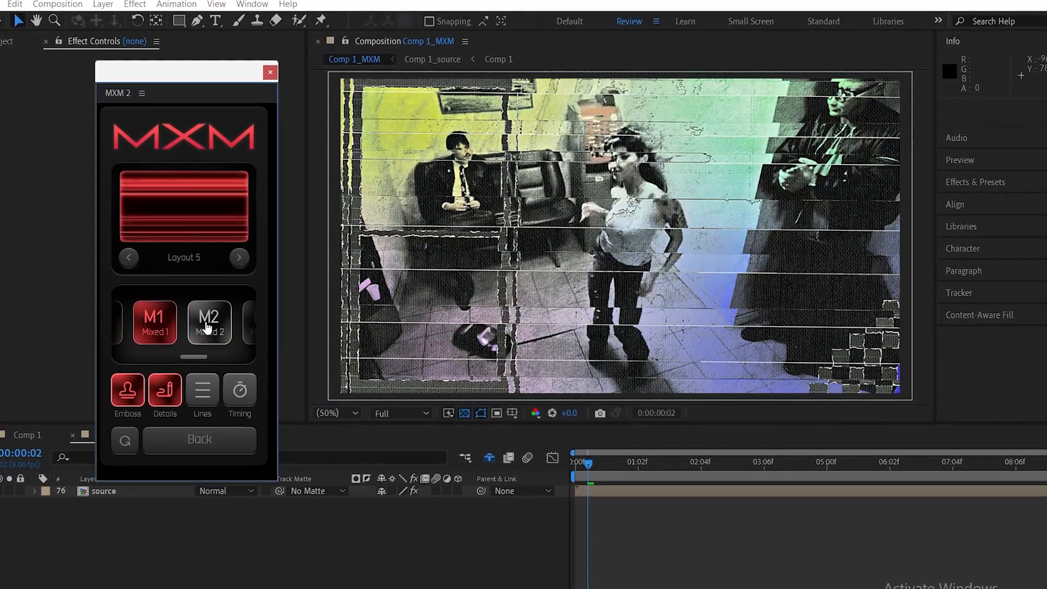
{"action": "left_click", "coordinate": [239, 258]}
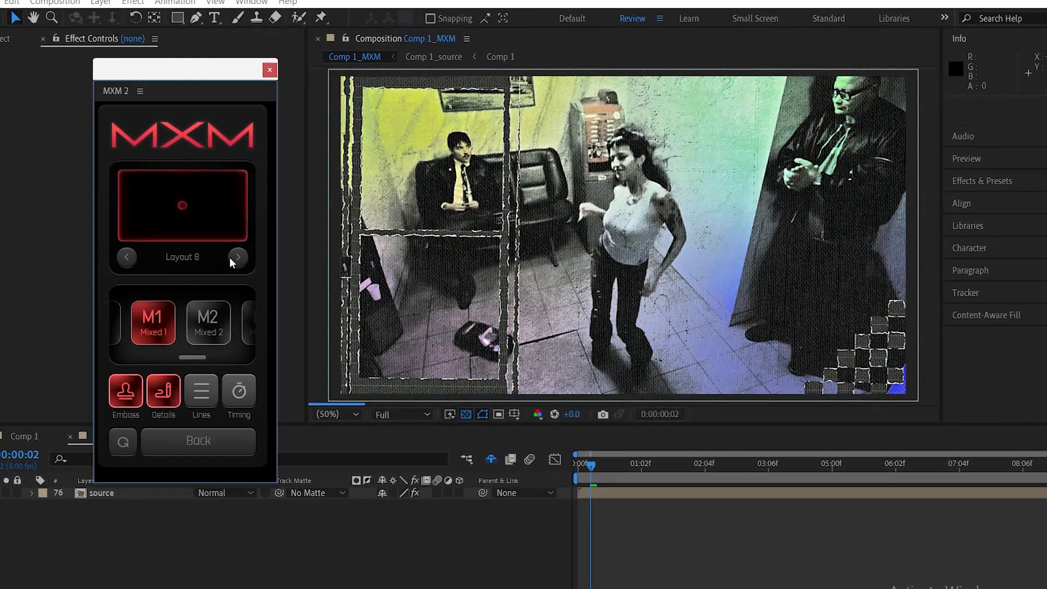
{"action": "left_click", "coordinate": [237, 258]}
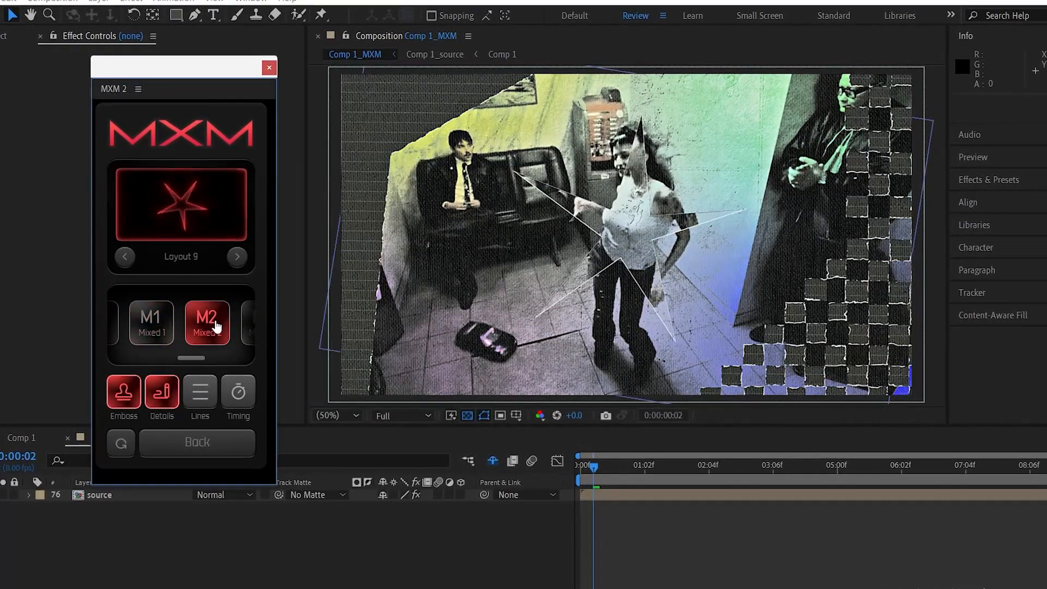
- Choose the Mixed 2 rip style and toggle the extra rip Details
{"action": "left_click", "coordinate": [206, 320]}
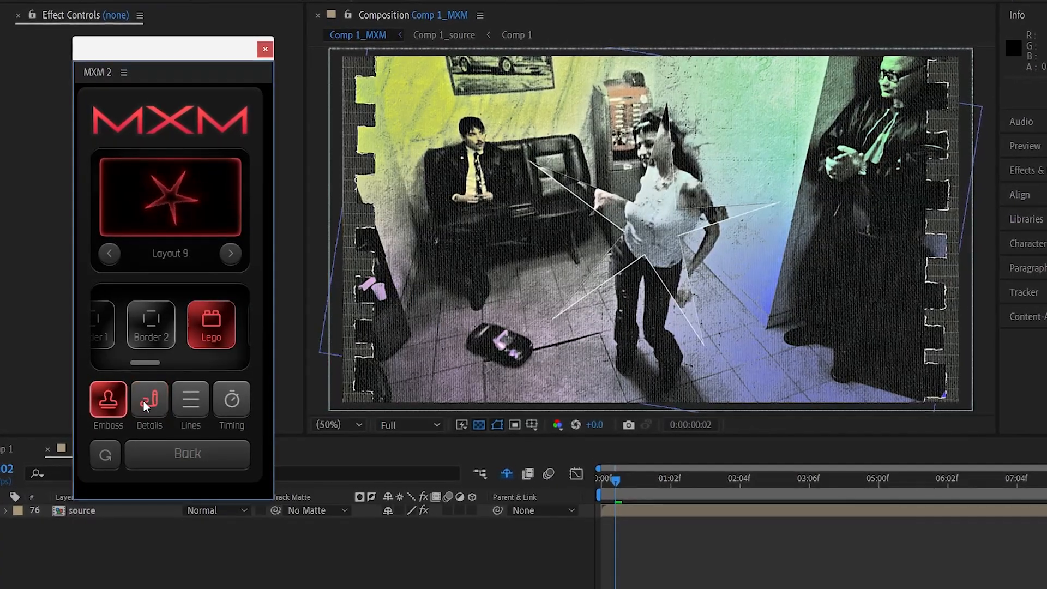
{"action": "left_click", "coordinate": [148, 399]}
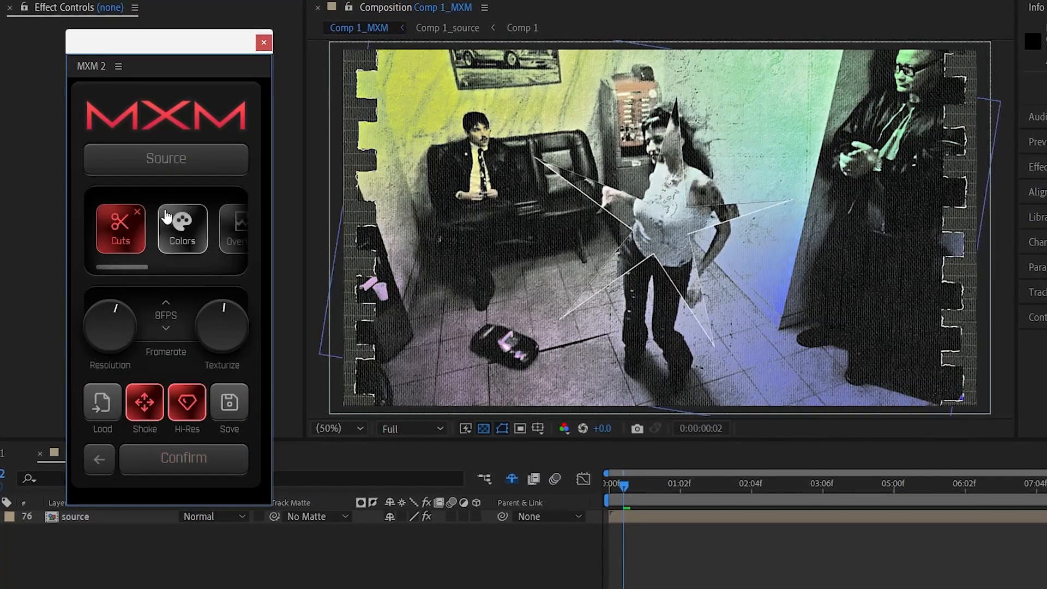
- Cycle the colour look presets past Pastel and Pink Wash to Sunfade
{"action": "left_click", "coordinate": [182, 229]}
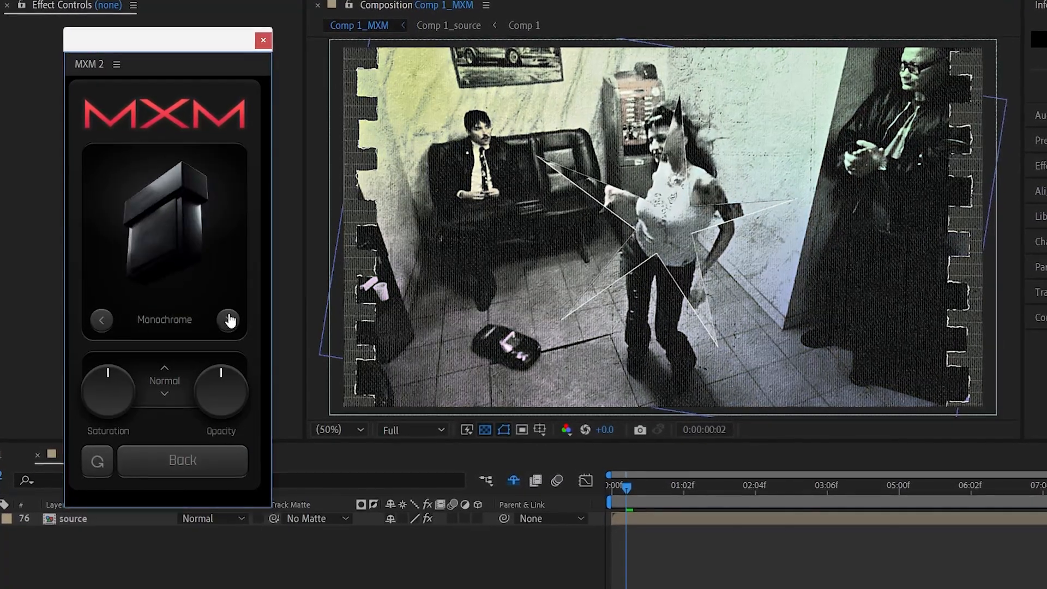
{"action": "left_click", "coordinate": [228, 319]}
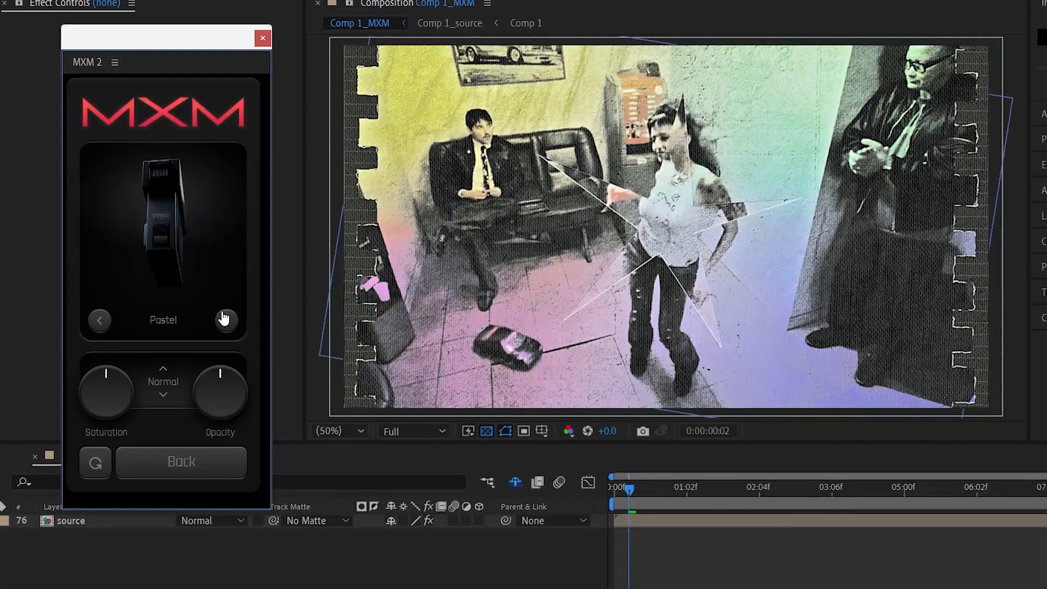
{"action": "left_click", "coordinate": [226, 320]}
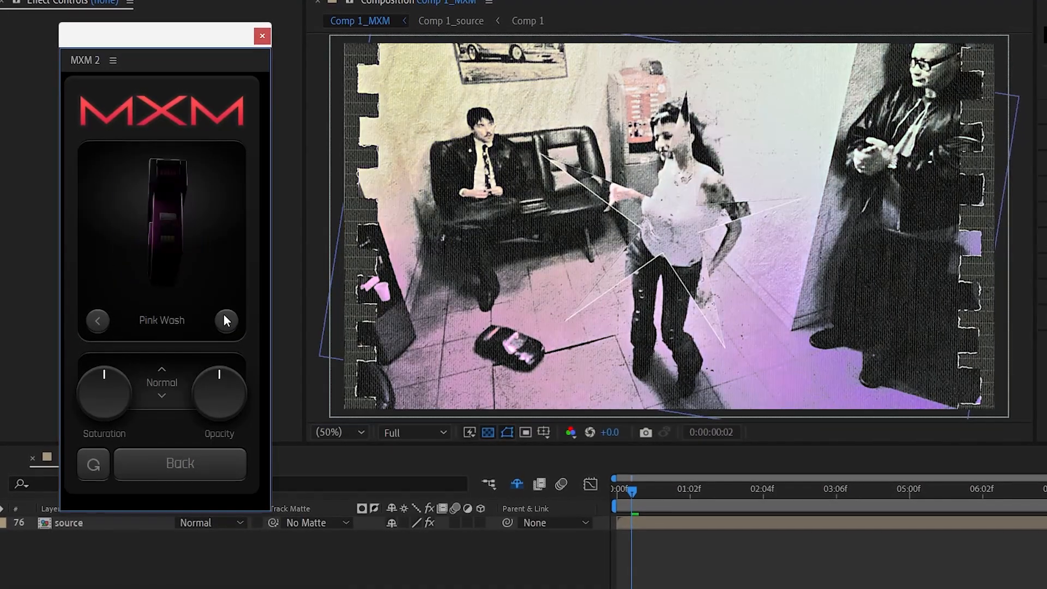
{"action": "left_click", "coordinate": [225, 321]}
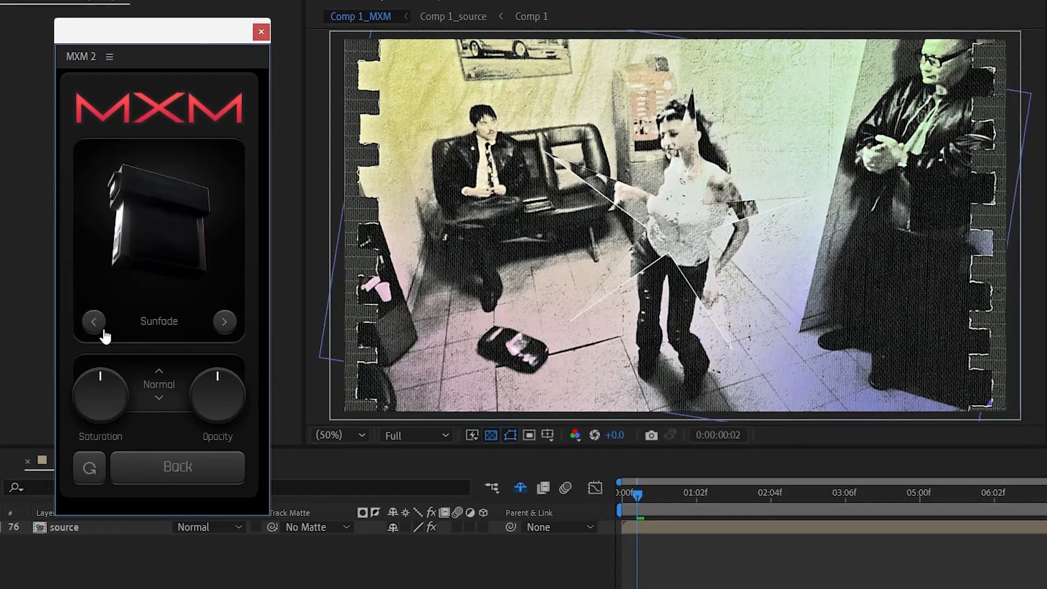
- Set Sunfade to Hue blend mode and adjust its Saturation and Opacity
{"action": "left_click_drag", "start_coordinate": [217, 393], "coordinate": [218, 374]}
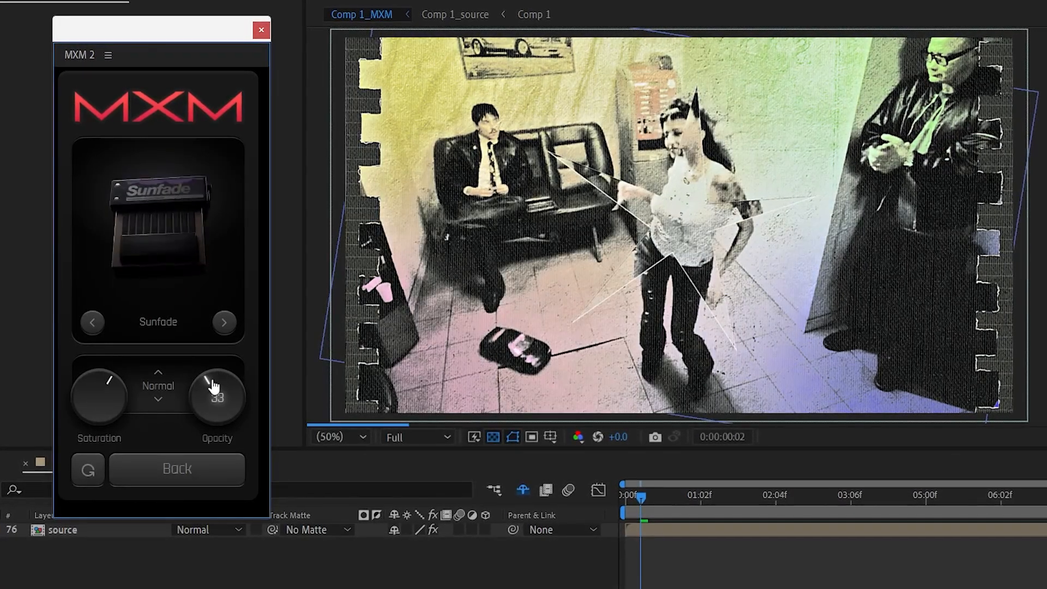
{"action": "left_click", "coordinate": [157, 386]}
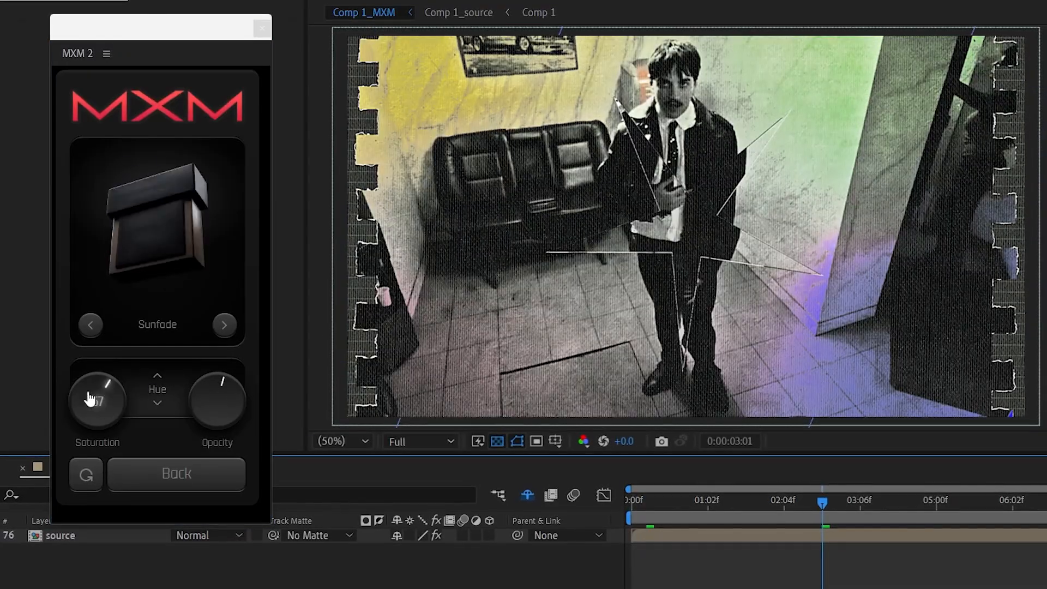
{"action": "left_click_drag", "start_coordinate": [217, 397], "coordinate": [224, 404]}
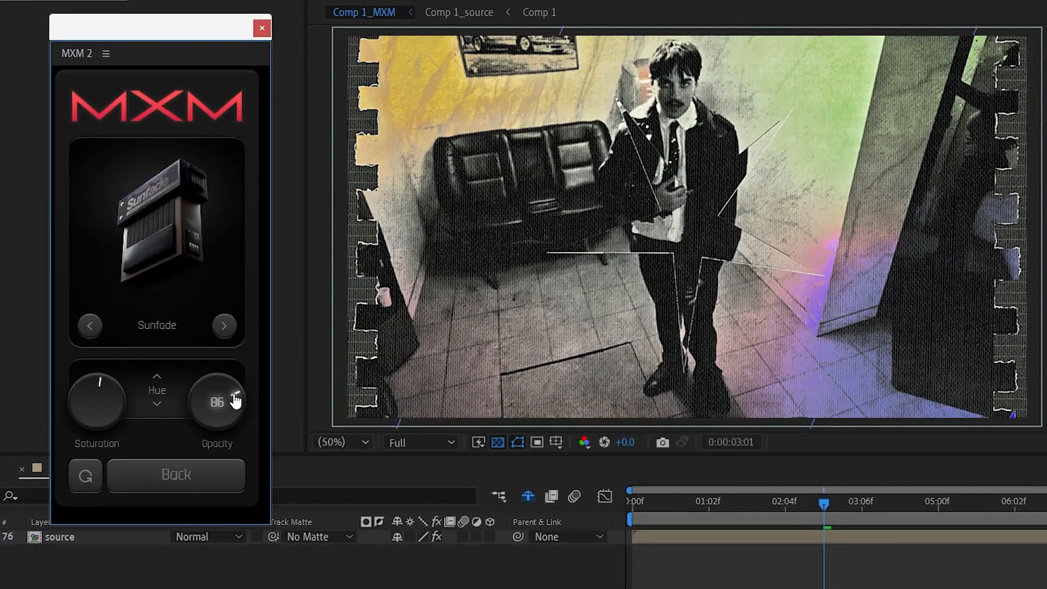
{"action": "left_click", "coordinate": [175, 474]}
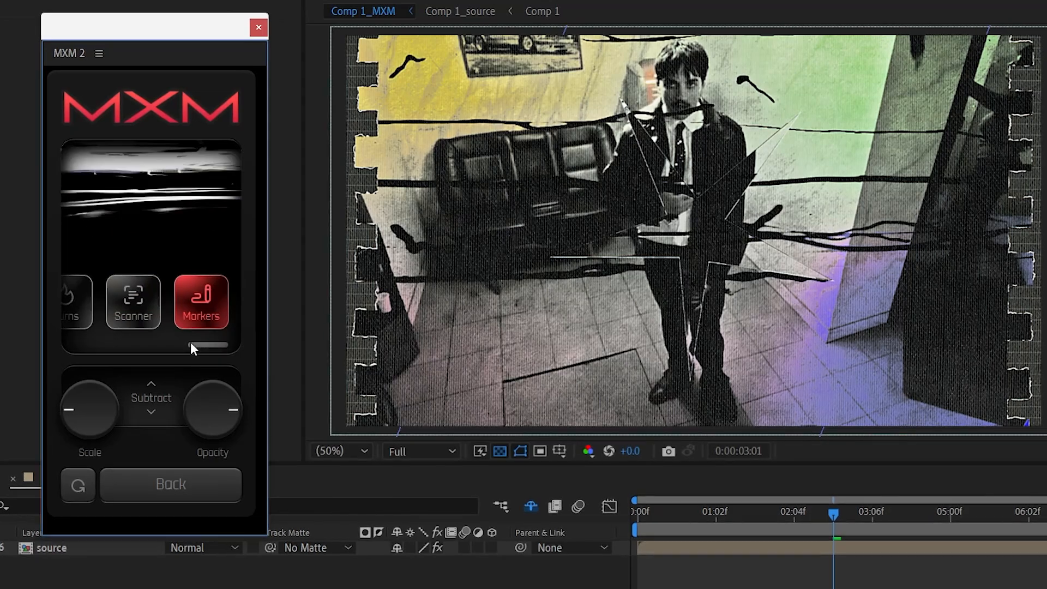
- Scroll the overlay list to Markers in Subtract mode and adjust the overlay Opacity
{"action": "left_click_drag", "start_coordinate": [207, 344], "coordinate": [126, 344]}
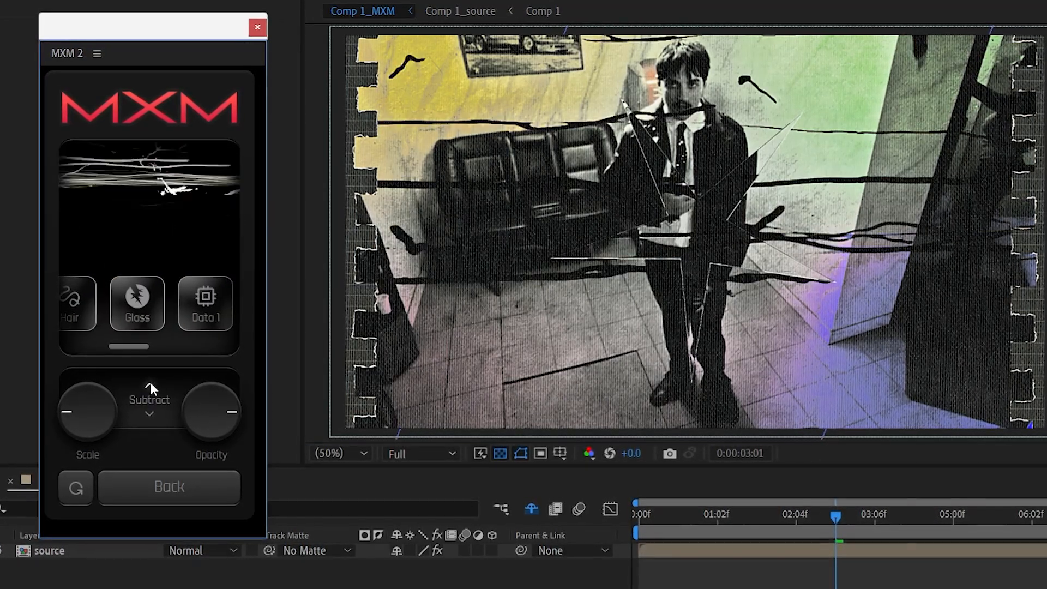
{"action": "left_click_drag", "start_coordinate": [87, 411], "coordinate": [87, 427]}
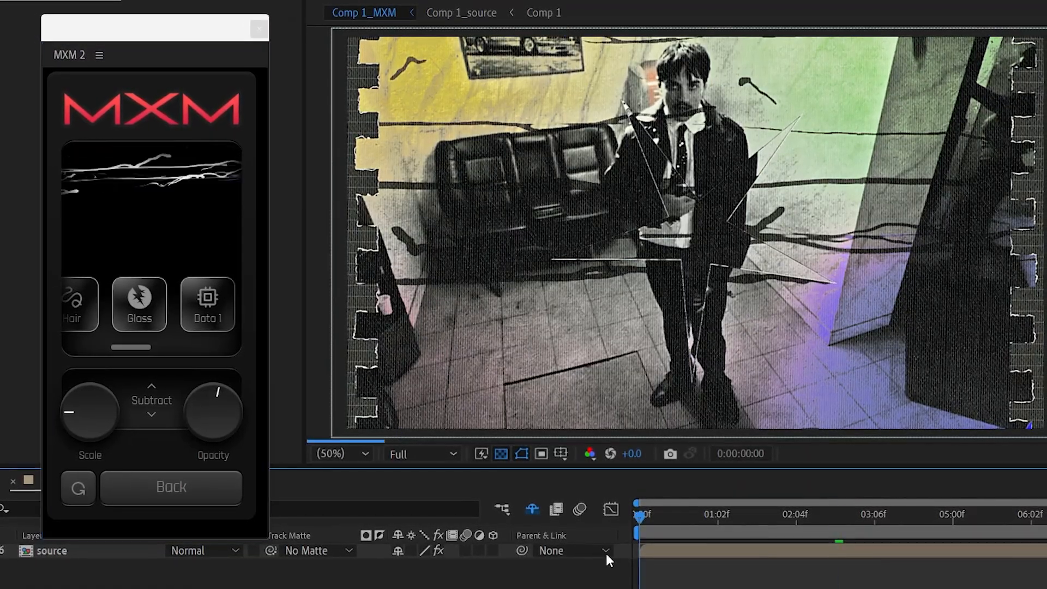
{"action": "left_click", "coordinate": [171, 486]}
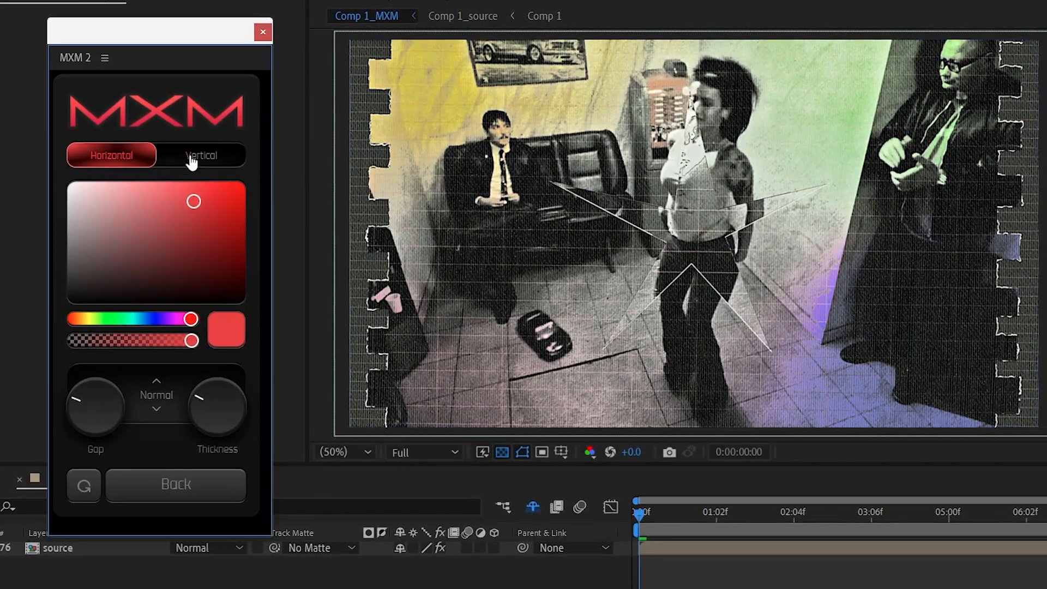
- Tint the scanlines red-to-white, change their blend mode, make them Vertical and set Thickness
{"action": "left_click_drag", "start_coordinate": [96, 400], "coordinate": [95, 387]}
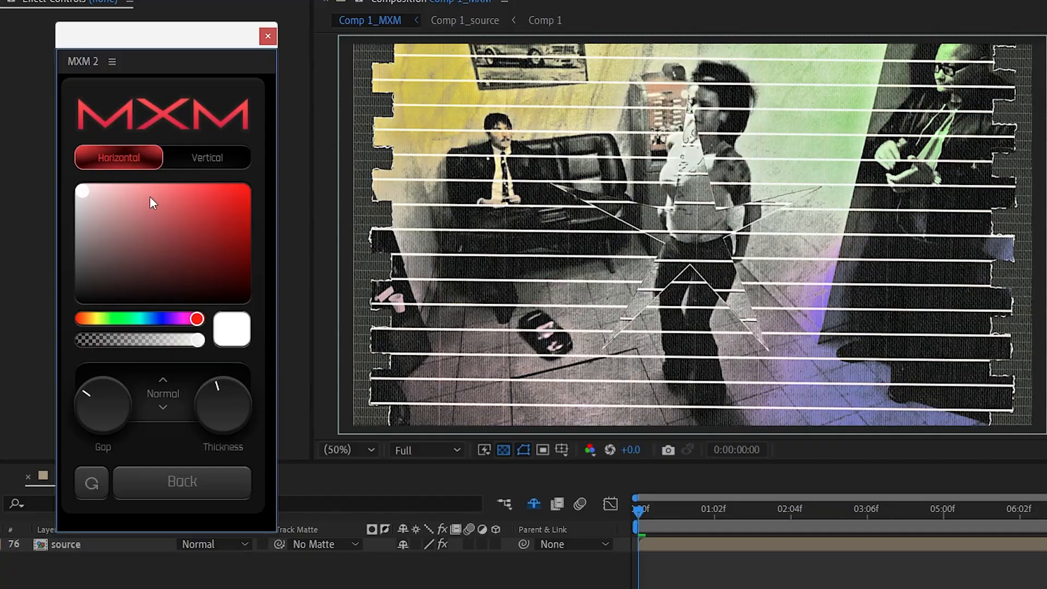
{"action": "left_click", "coordinate": [193, 217]}
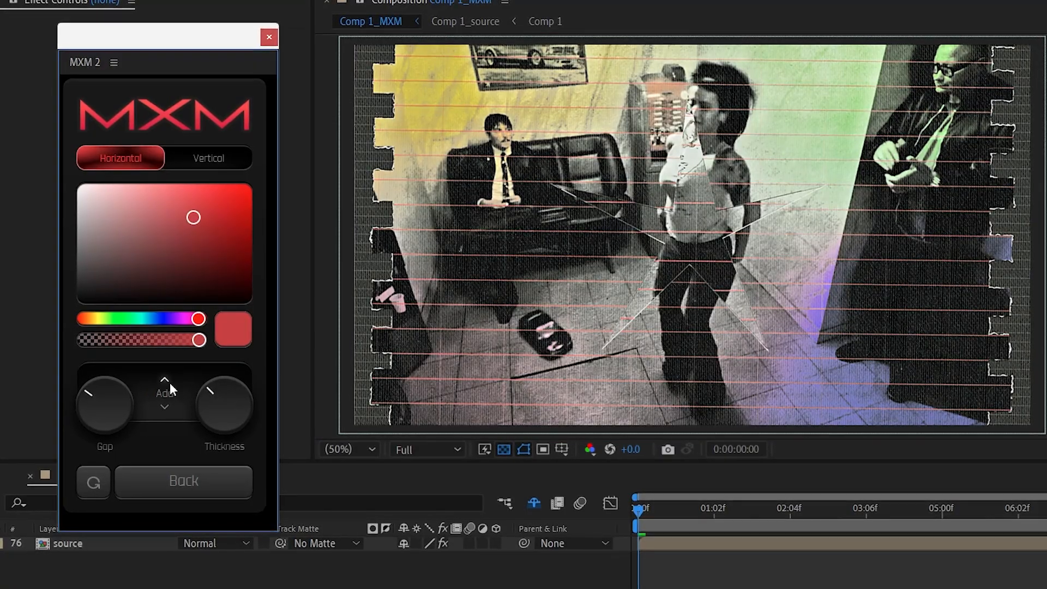
{"action": "left_click", "coordinate": [165, 379]}
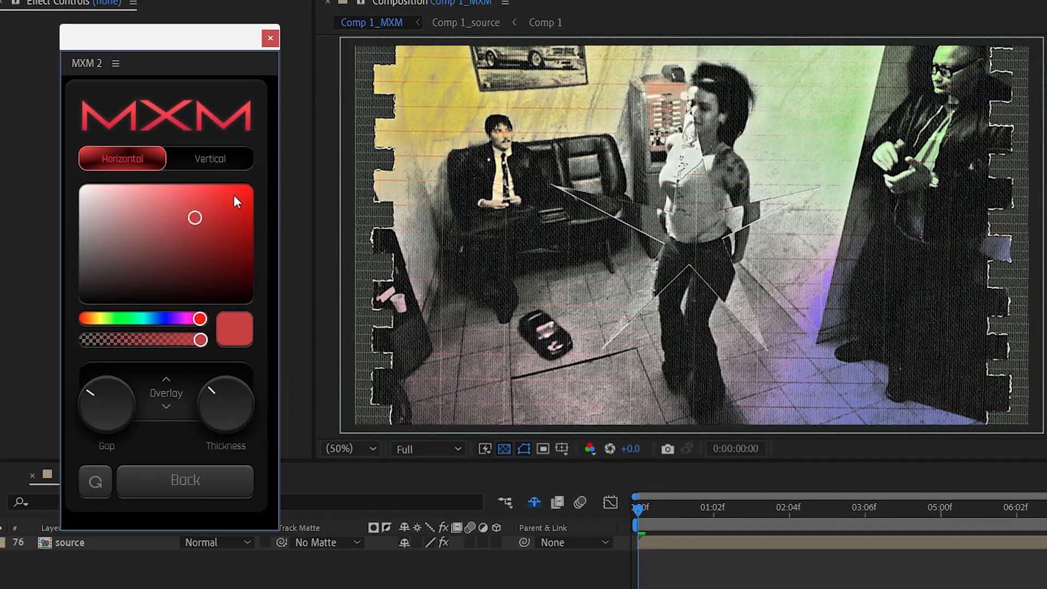
{"action": "left_click", "coordinate": [210, 159]}
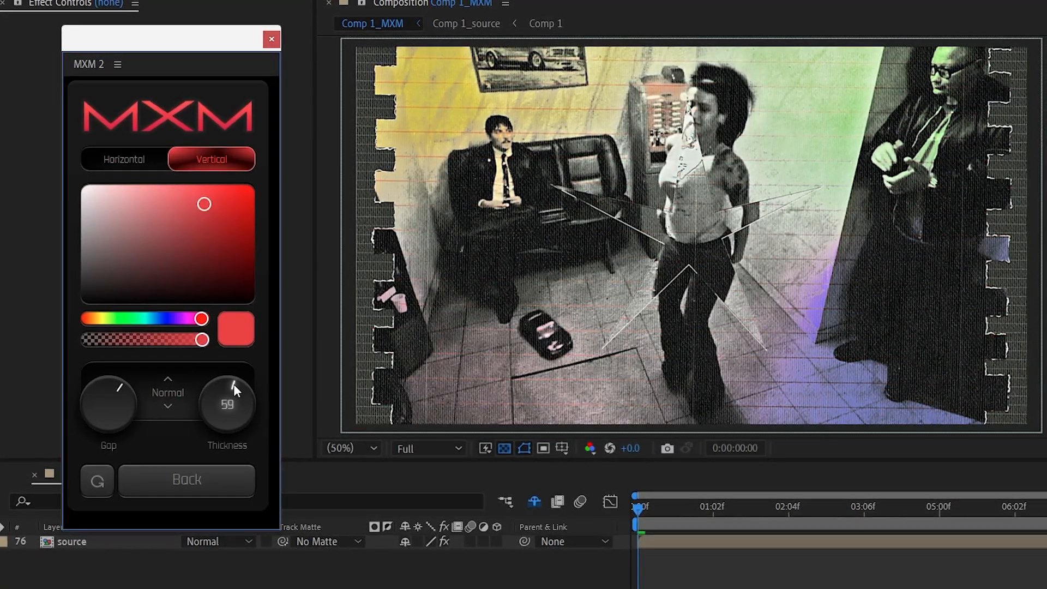
{"action": "left_click_drag", "start_coordinate": [227, 400], "coordinate": [211, 400]}
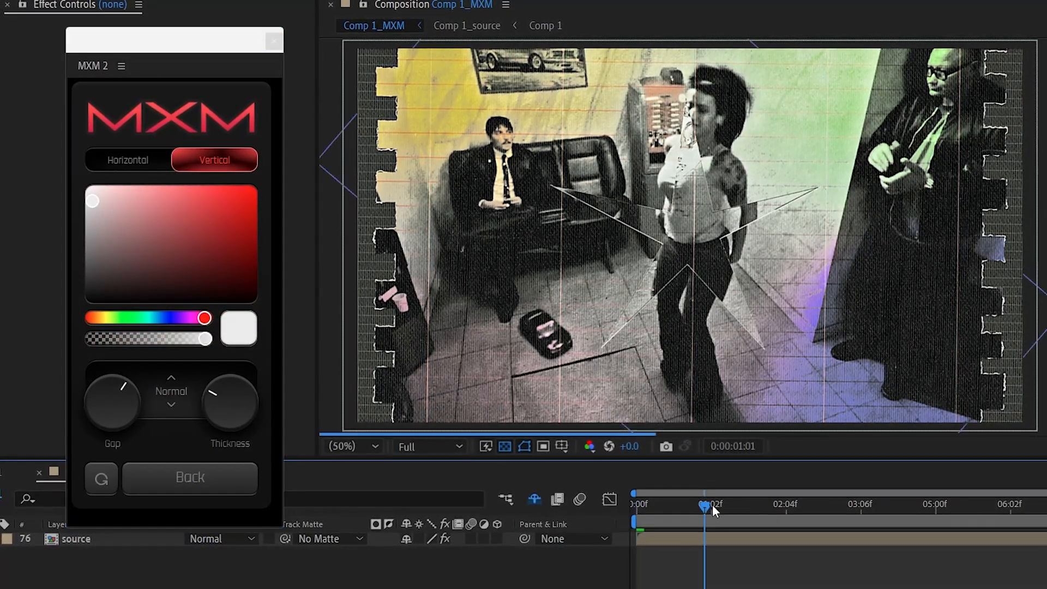
{"action": "left_click", "coordinate": [190, 477]}
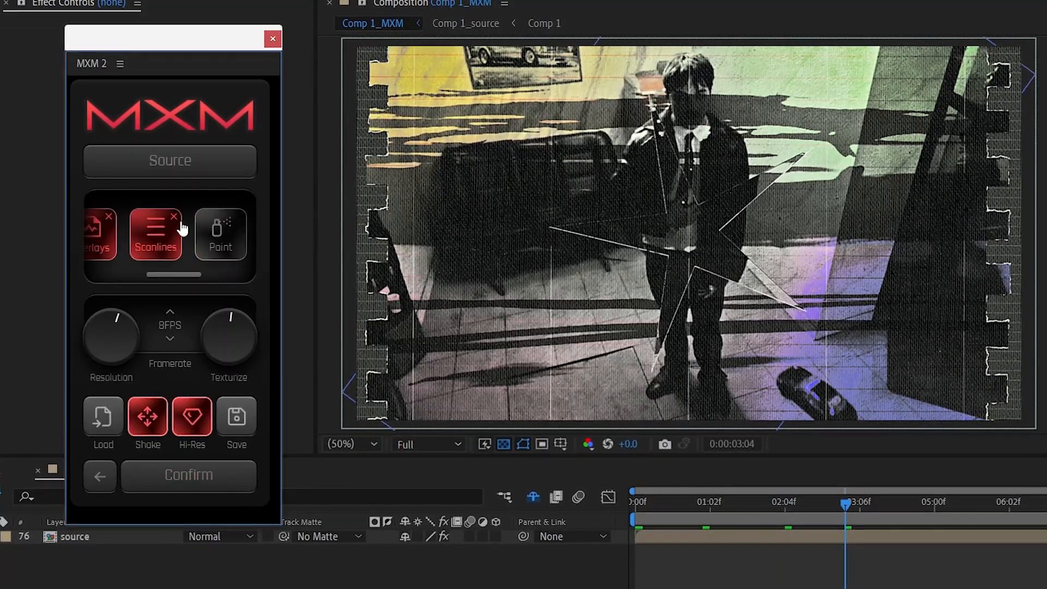
- Remove the Scanlines effect and bring up the Paint options
{"action": "left_click", "coordinate": [155, 233]}
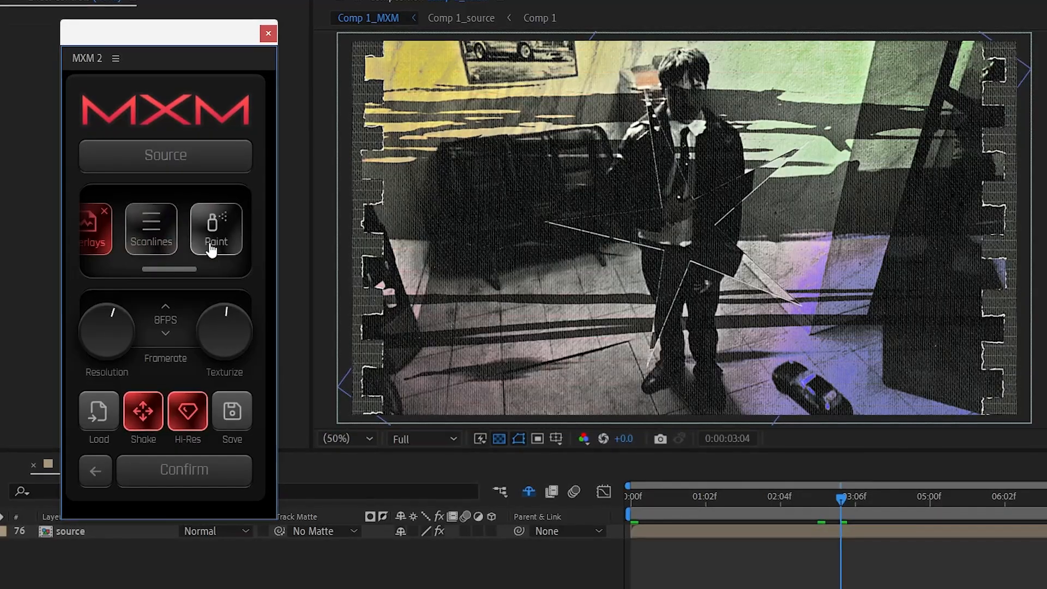
{"action": "left_click", "coordinate": [216, 230]}
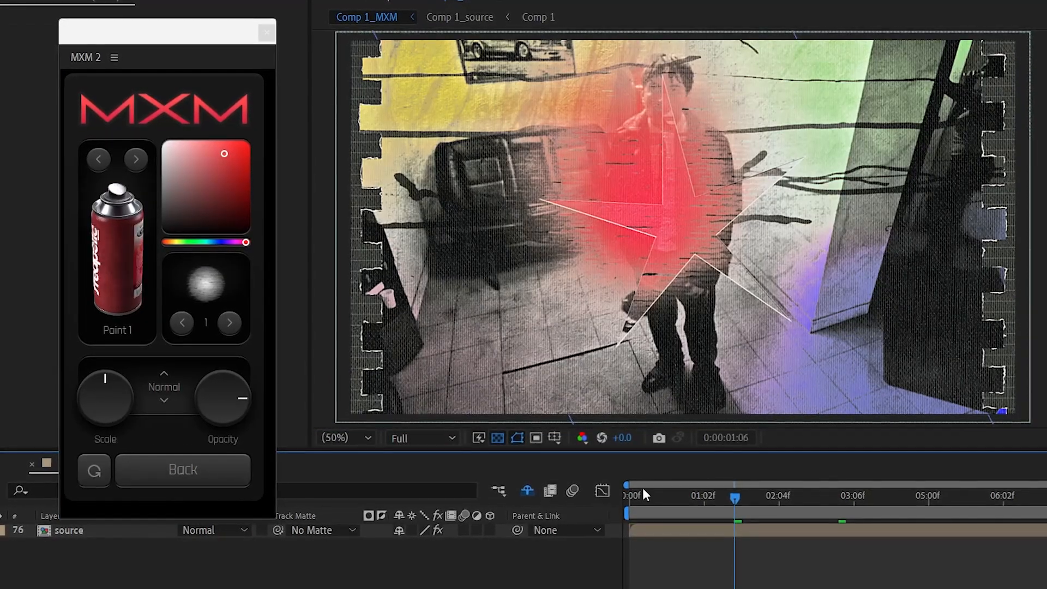
- Cycle through spray-paint can styles and change the paint brush shape
{"action": "left_click", "coordinate": [137, 159]}
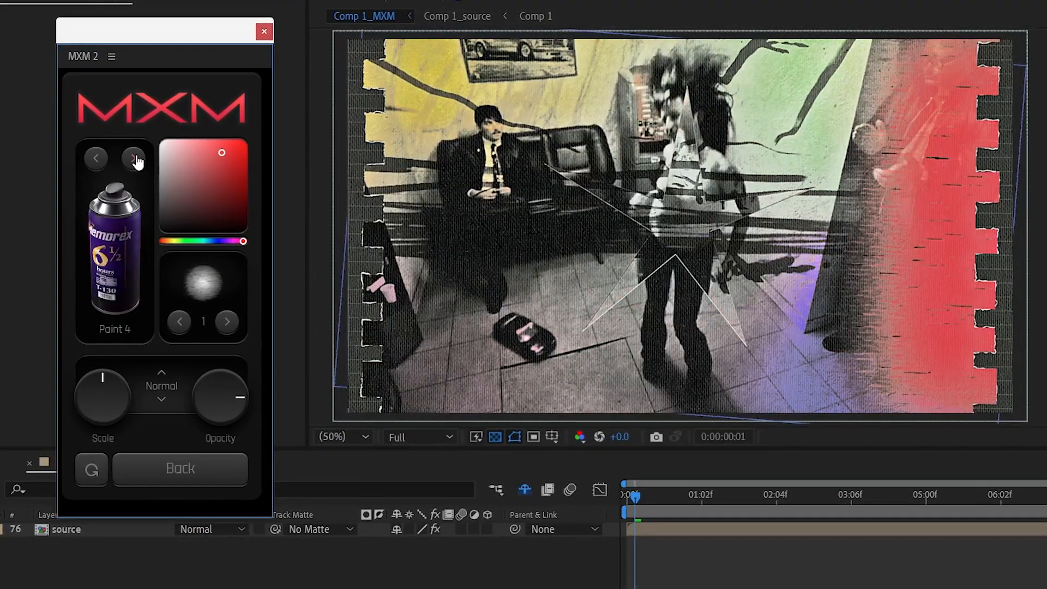
{"action": "left_click", "coordinate": [226, 321]}
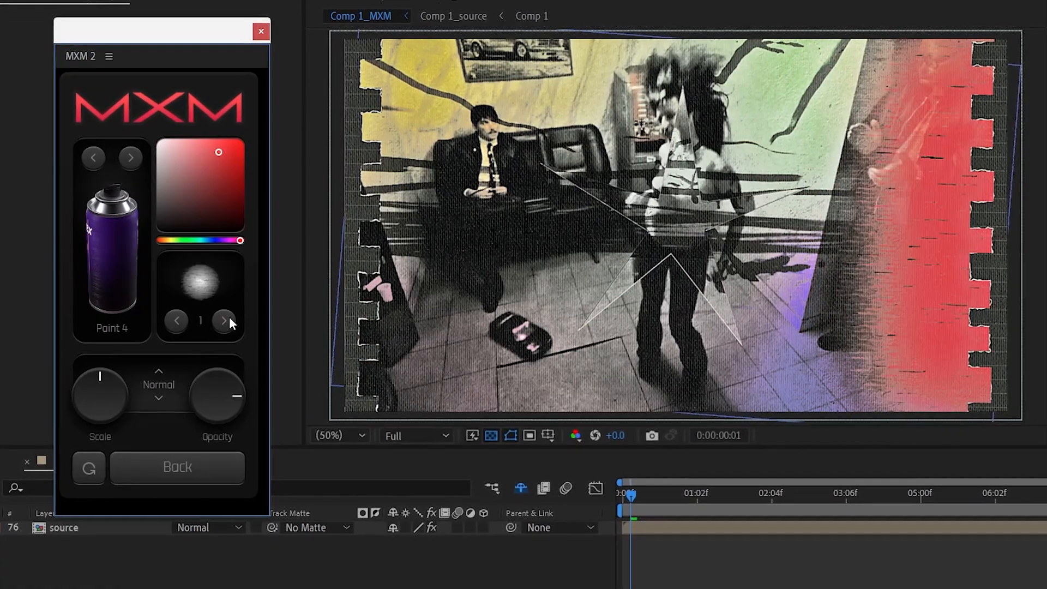
{"action": "left_click", "coordinate": [221, 241]}
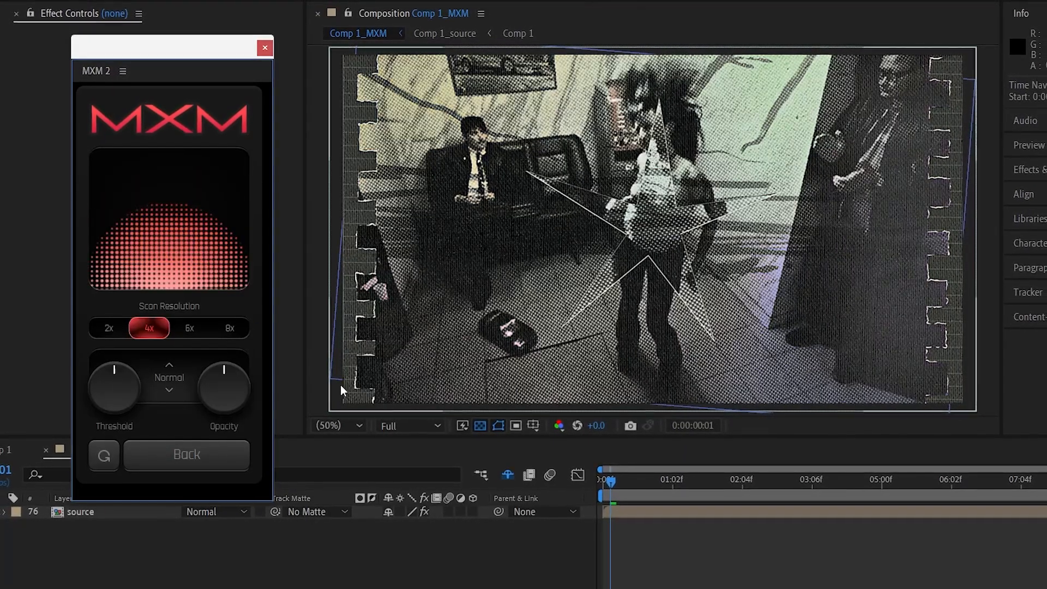
- Set halftone Scan Resolution from 8x to 2x, Screen blend mode, and lower Opacity
{"action": "left_click", "coordinate": [230, 328]}
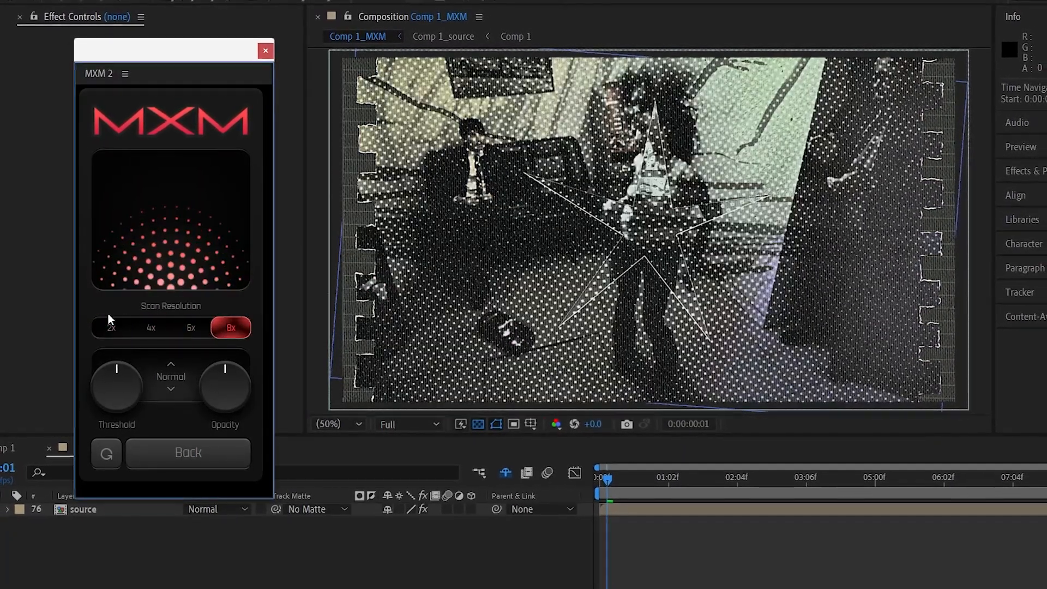
{"action": "left_click", "coordinate": [112, 329]}
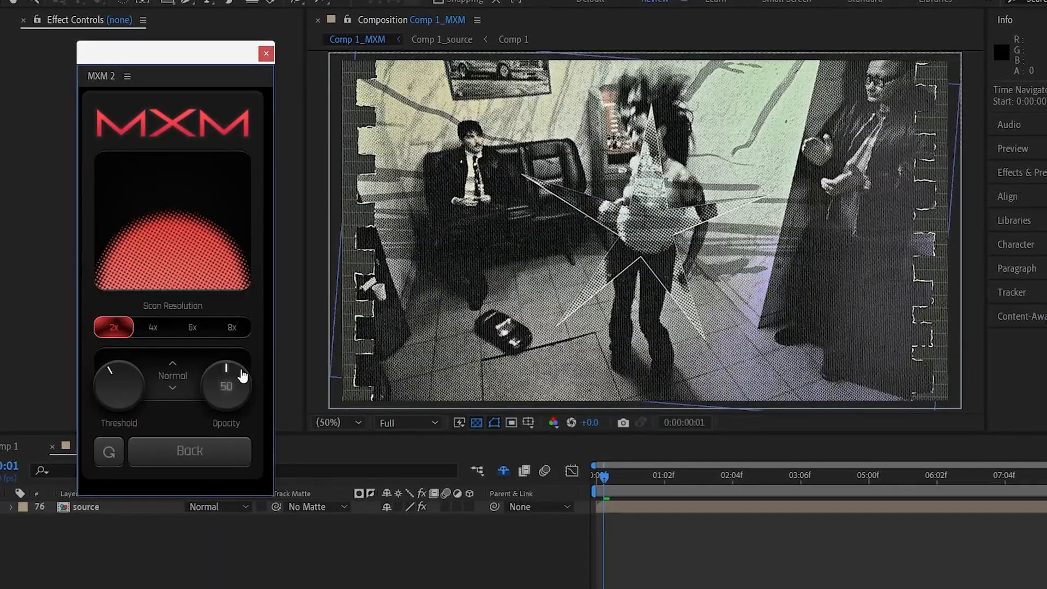
{"action": "left_click", "coordinate": [172, 374]}
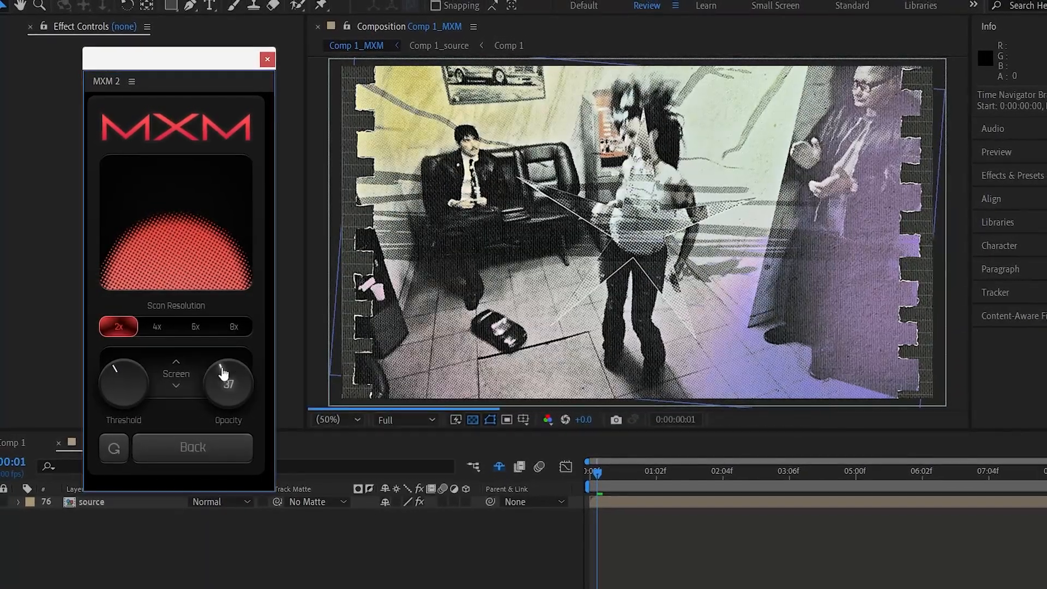
{"action": "left_click_drag", "start_coordinate": [228, 382], "coordinate": [228, 374]}
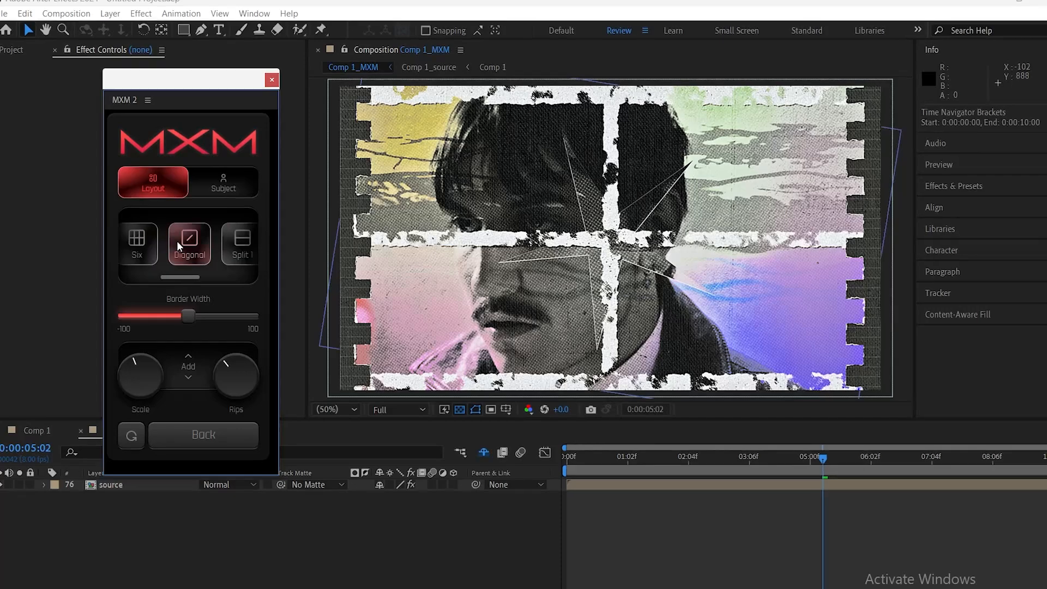
- Try Diagonal and Split layouts, then apply the single torn-paper Frame layout
{"action": "left_click", "coordinate": [227, 243]}
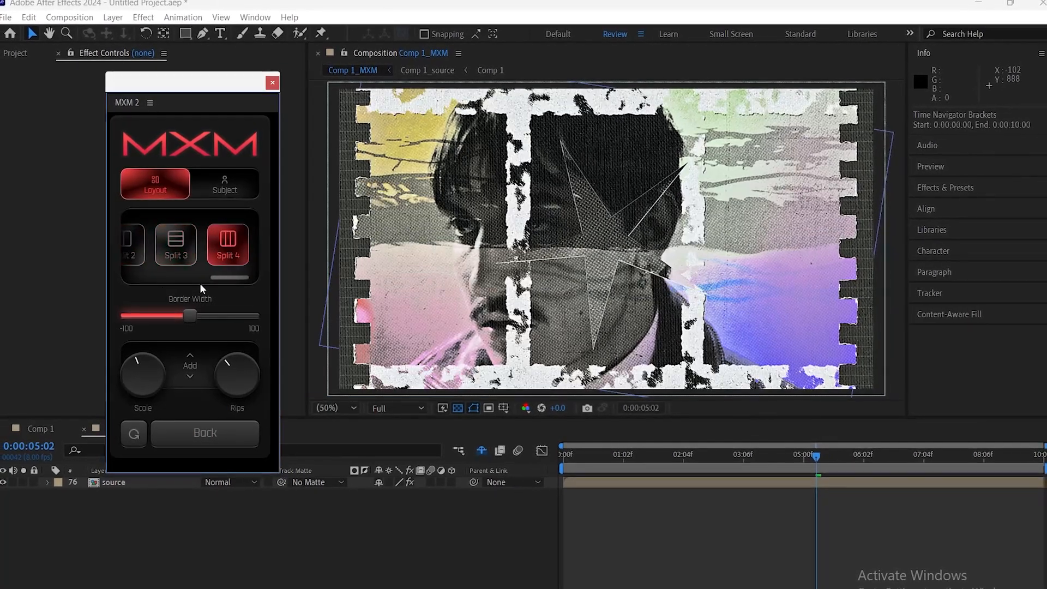
{"action": "left_click_drag", "start_coordinate": [192, 315], "coordinate": [126, 316]}
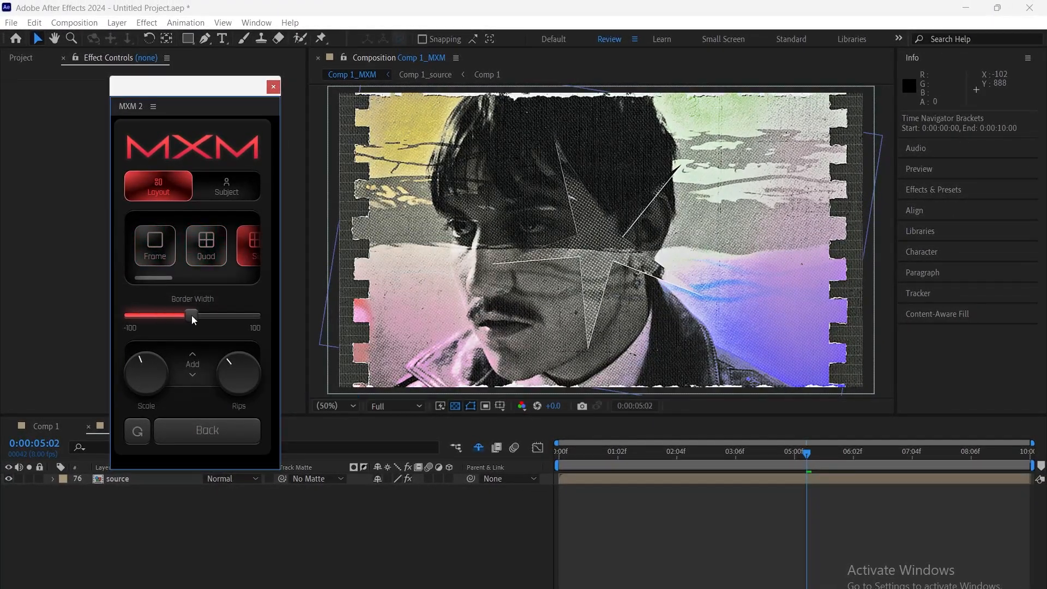
{"action": "left_click", "coordinate": [154, 245]}
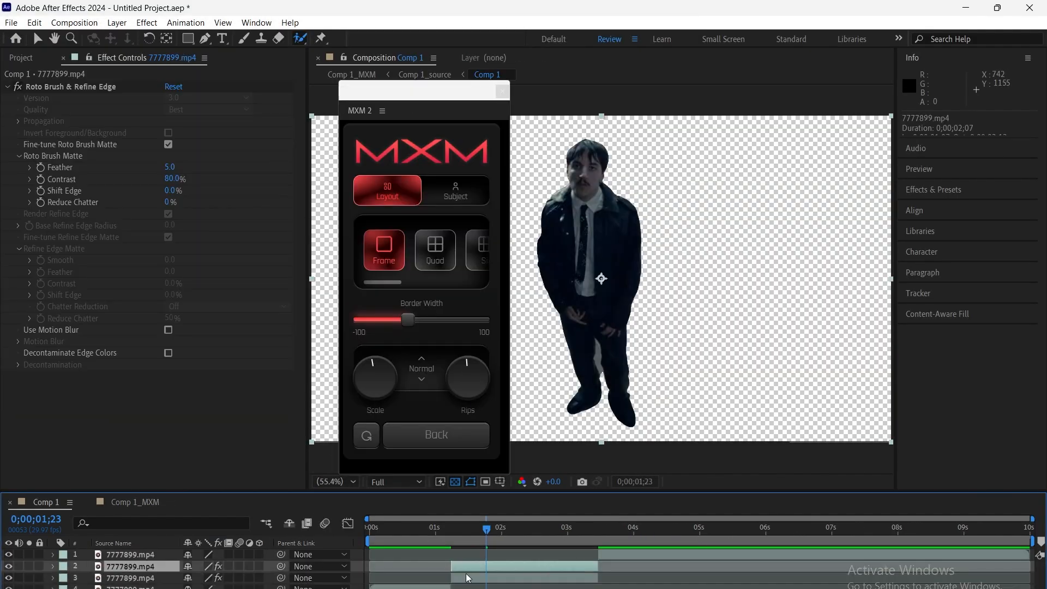
- Select the rotoscoped clip in the Comp 1 timeline
{"action": "left_click", "coordinate": [455, 190]}
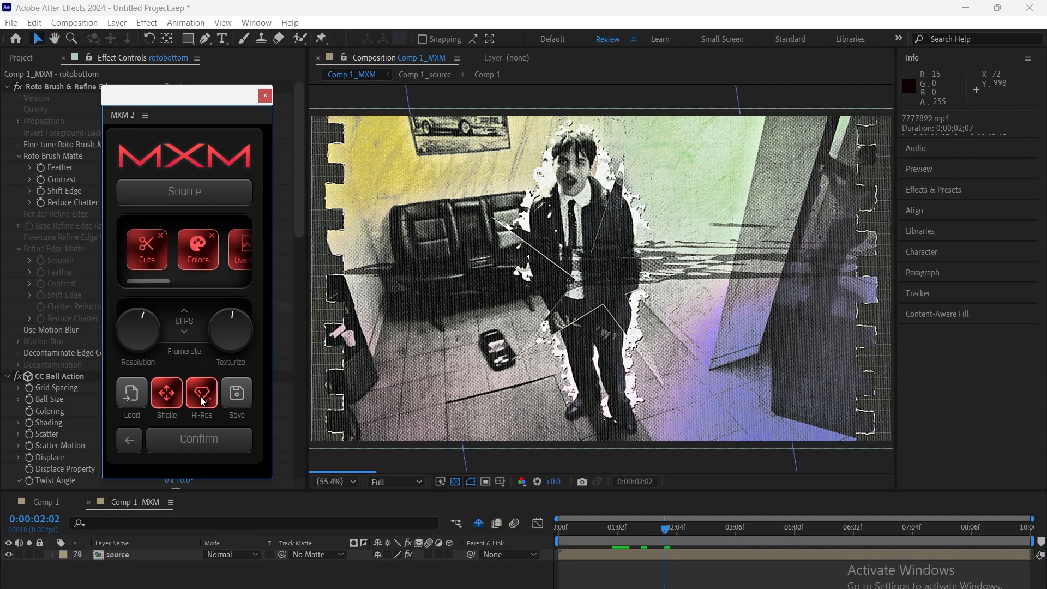
- Toggle Hi-Res rendering and save the current MXM look as a preset
{"action": "left_click", "coordinate": [201, 392]}
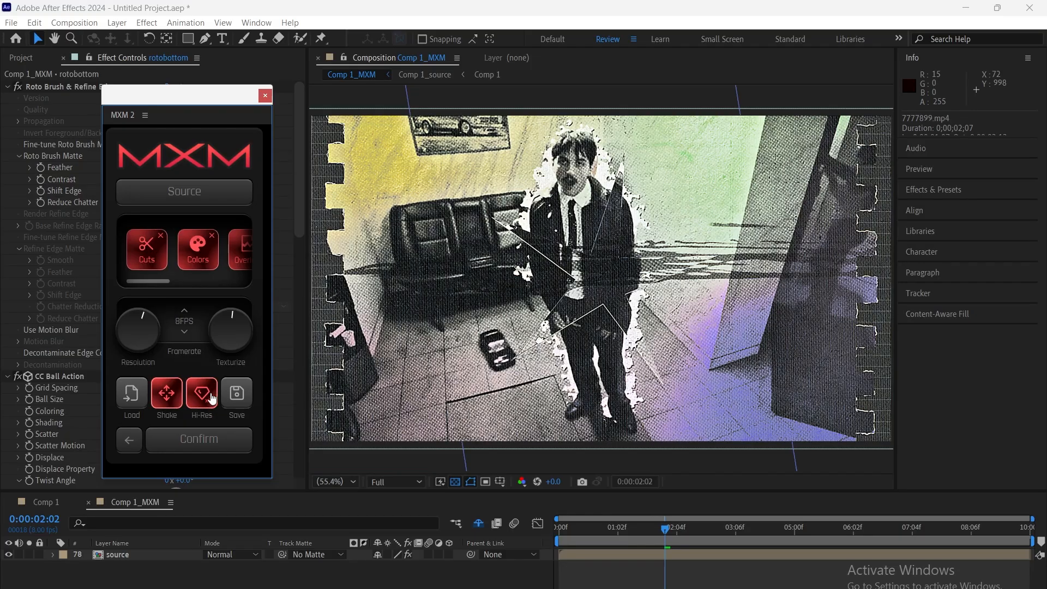
{"action": "left_click", "coordinate": [202, 391]}
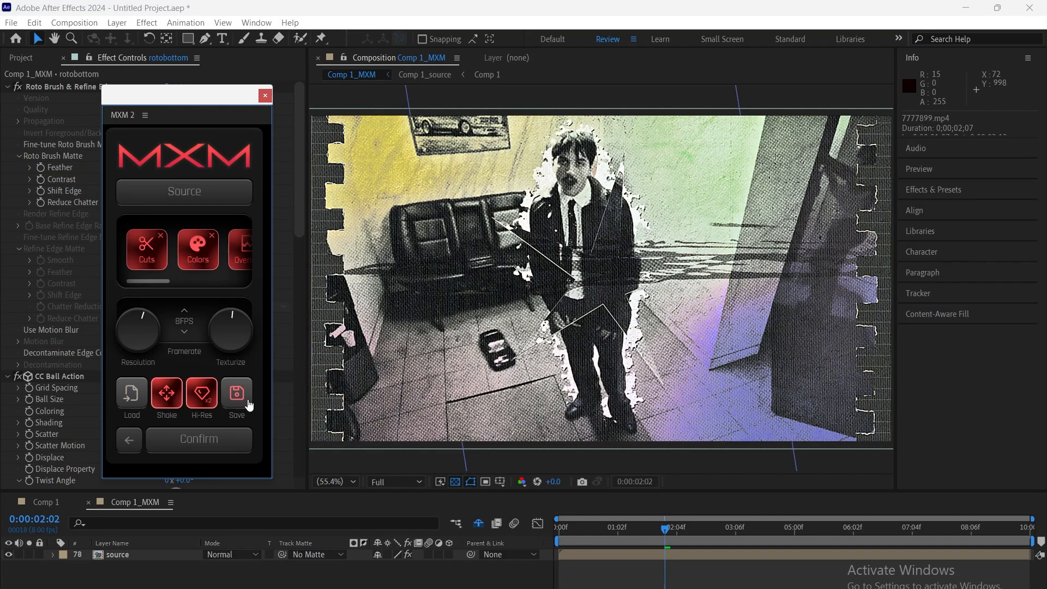
{"action": "left_click", "coordinate": [237, 393]}
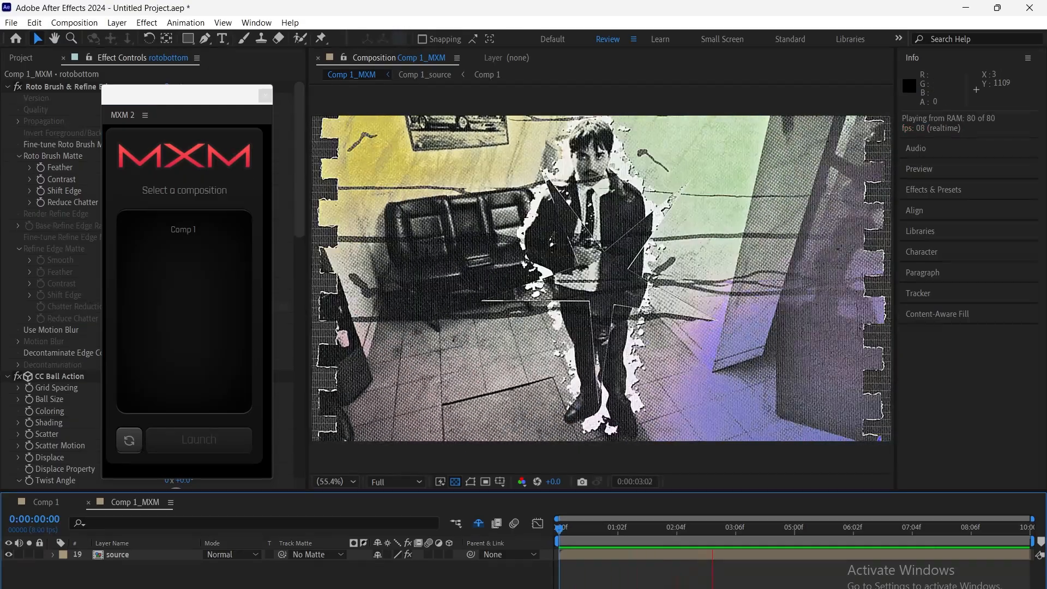
- Choose Comp 1 to style and confirm the circle cutout styling
{"action": "left_click", "coordinate": [184, 229]}
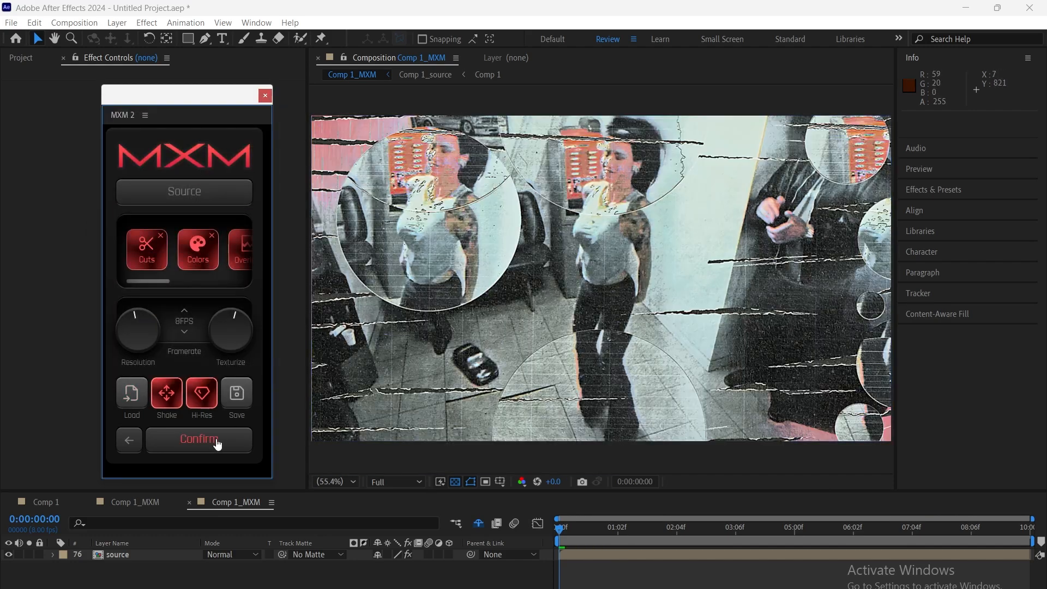
{"action": "left_click", "coordinate": [199, 439]}
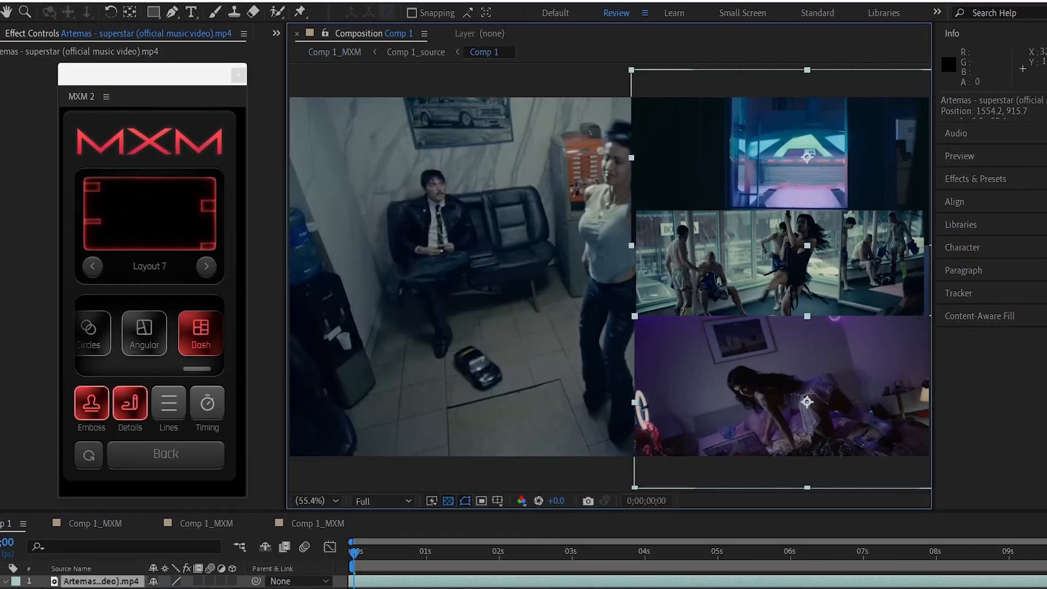
- Pre-compose the four selected clips of Comp 1 into Pre-comp 1
{"action": "left_click", "coordinate": [85, 526]}
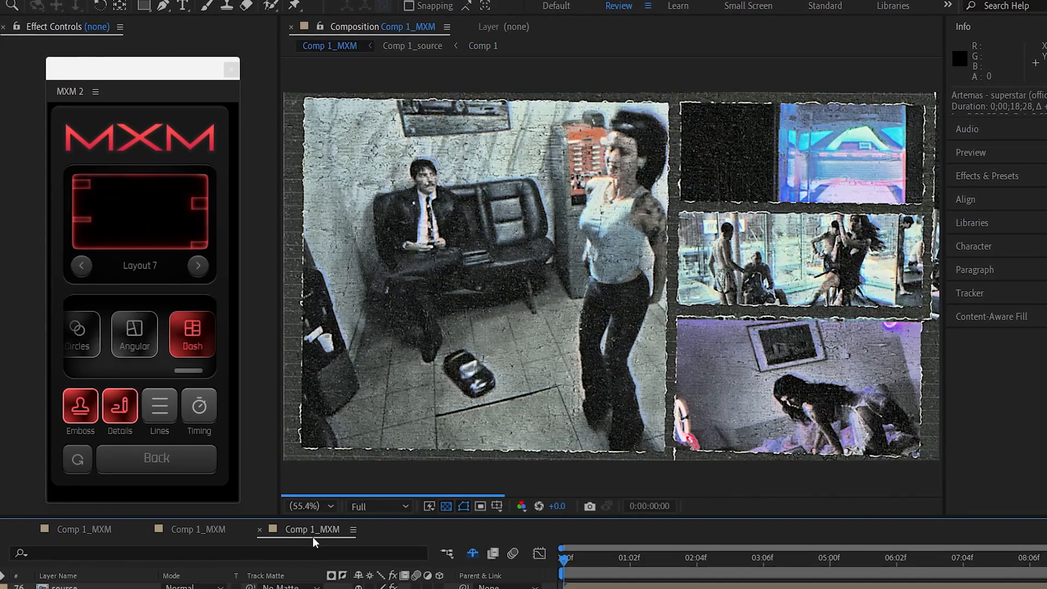
{"action": "right_click", "coordinate": [468, 273]}
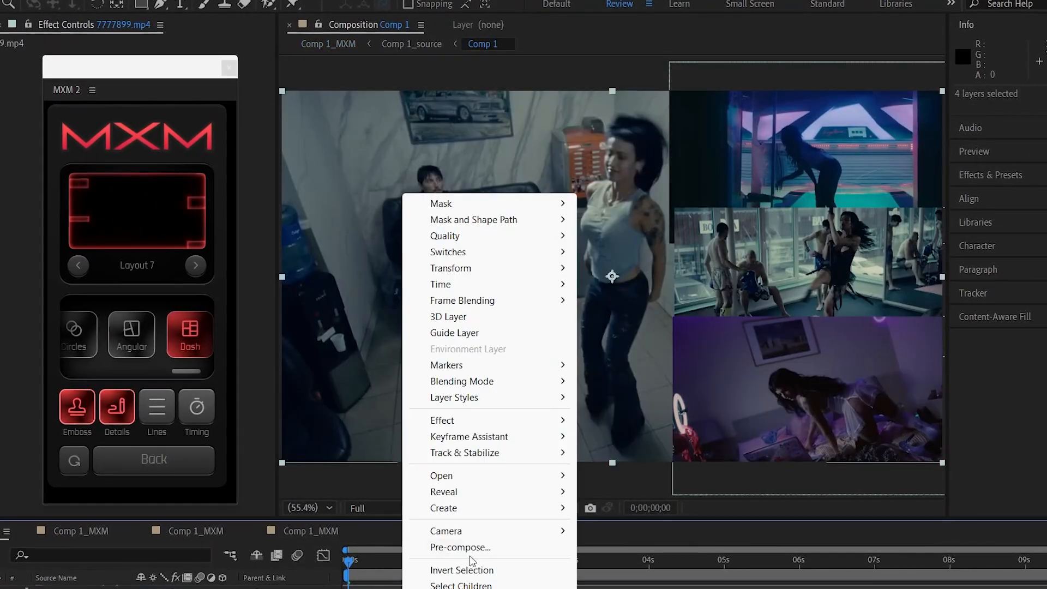
{"action": "left_click", "coordinate": [459, 546]}
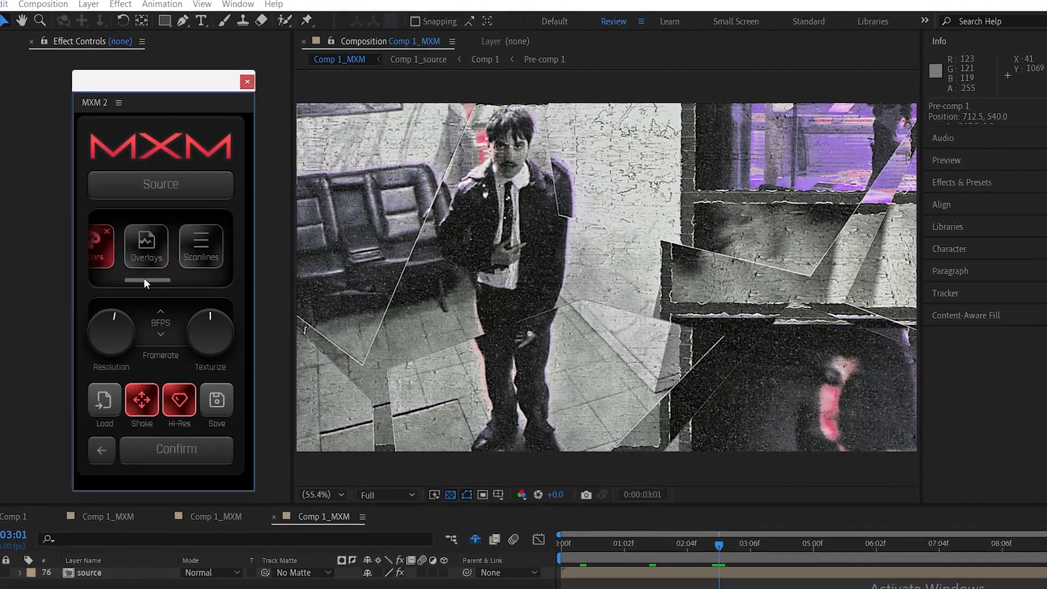
- Add a Data 1 overlay with Screen blend and adjust its scale
{"action": "left_click", "coordinate": [145, 247]}
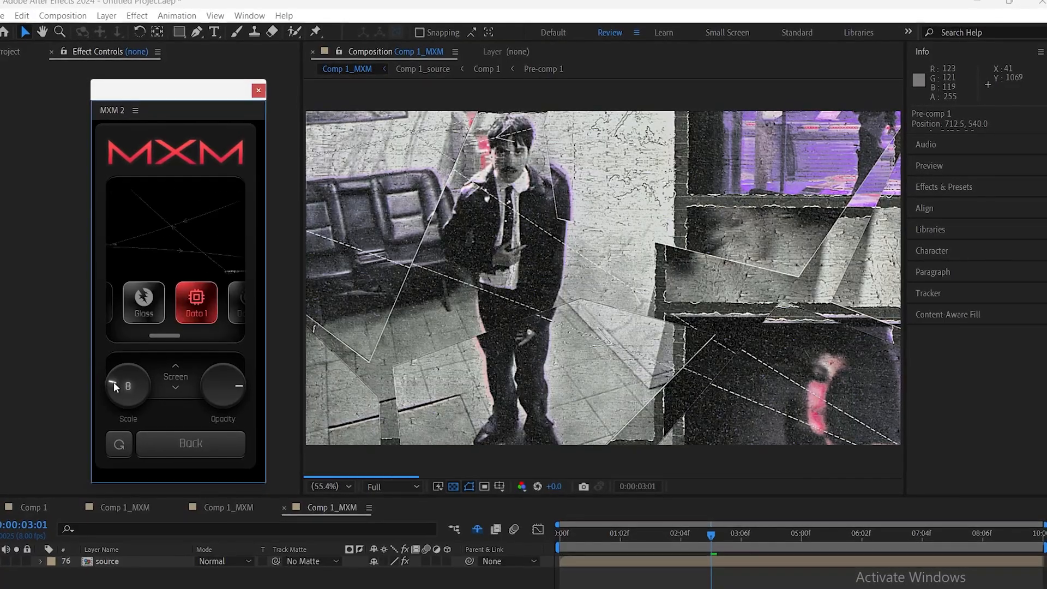
{"action": "left_click", "coordinate": [190, 444]}
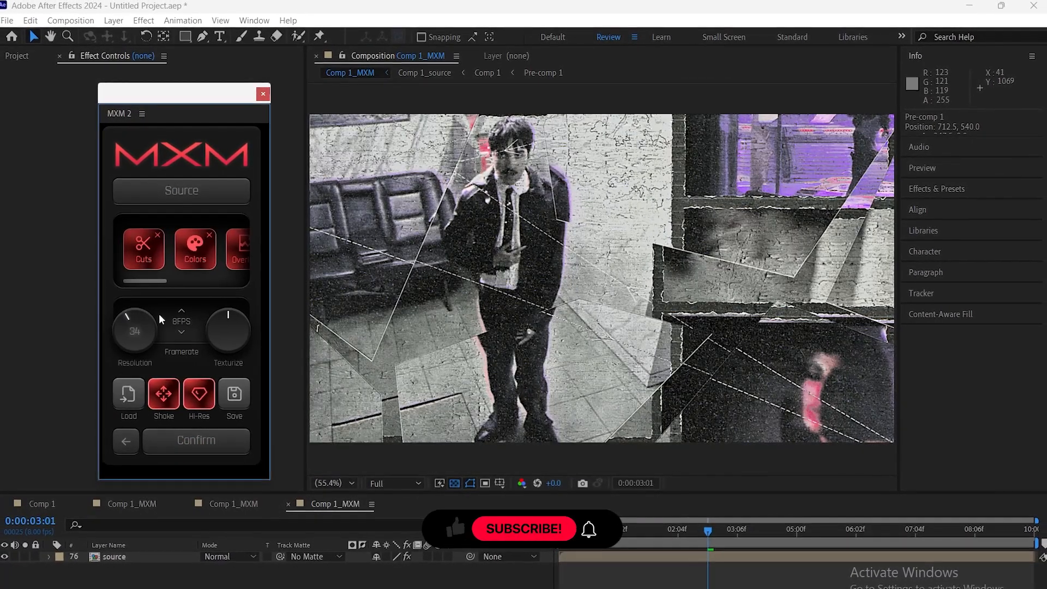
- Confirm the MXM styling and answer Yes to make it permanent
{"action": "left_click", "coordinate": [195, 440]}
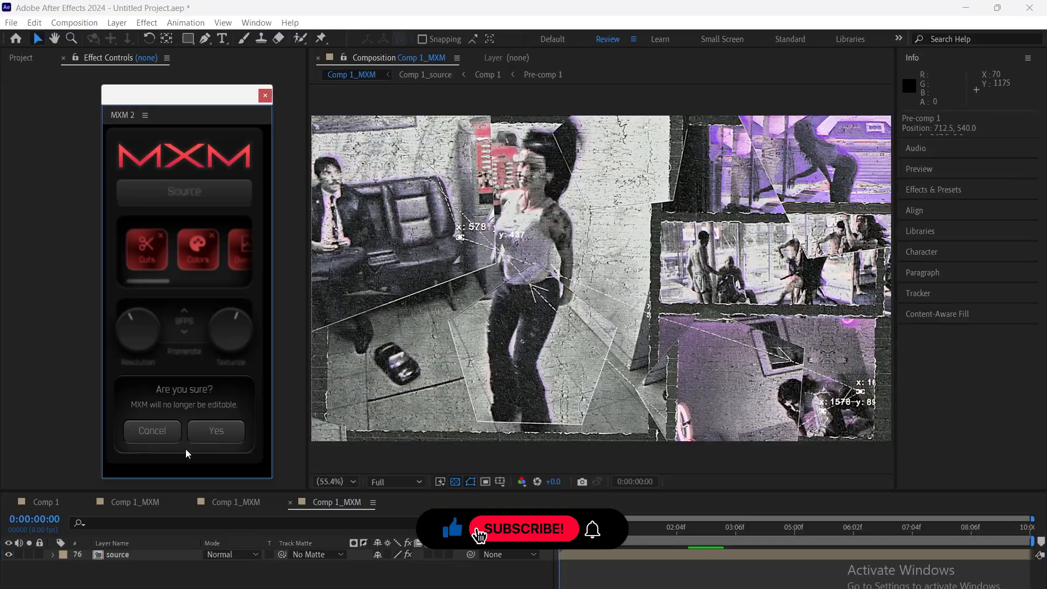
{"action": "left_click", "coordinate": [215, 430]}
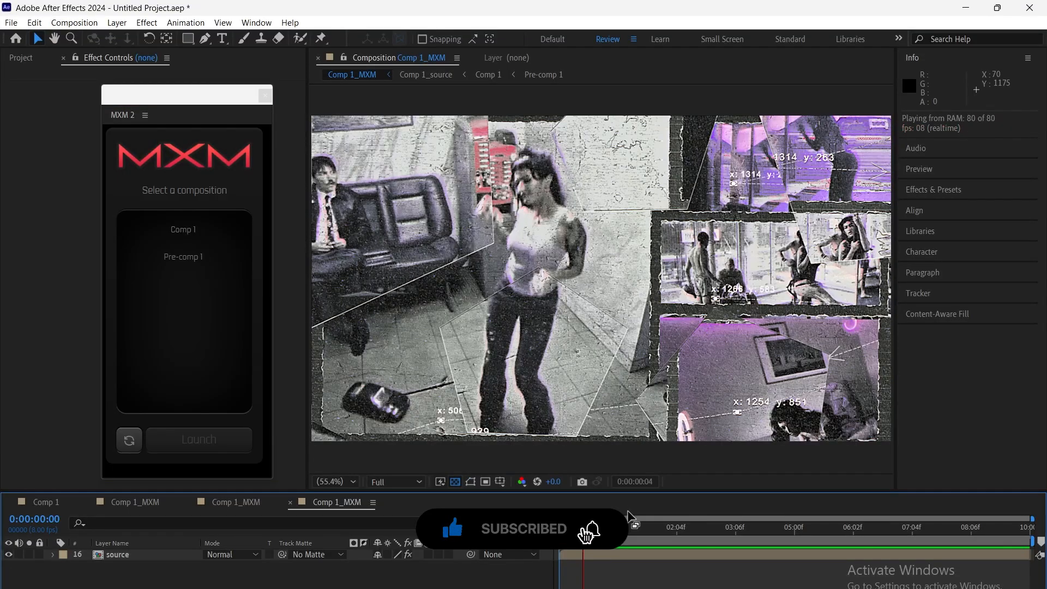